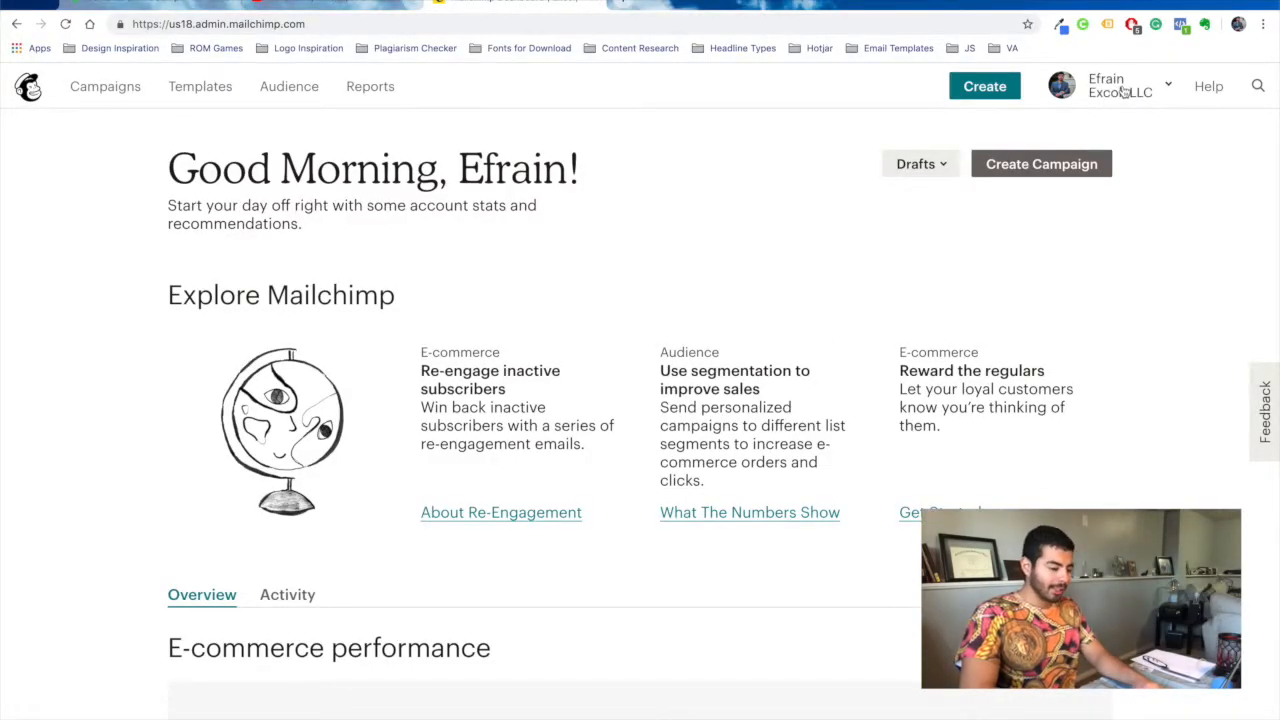
Go to Account from the profile dropdown to view the Forever Free plan usage.
{"action": "left_click", "coordinate": [1120, 85]}
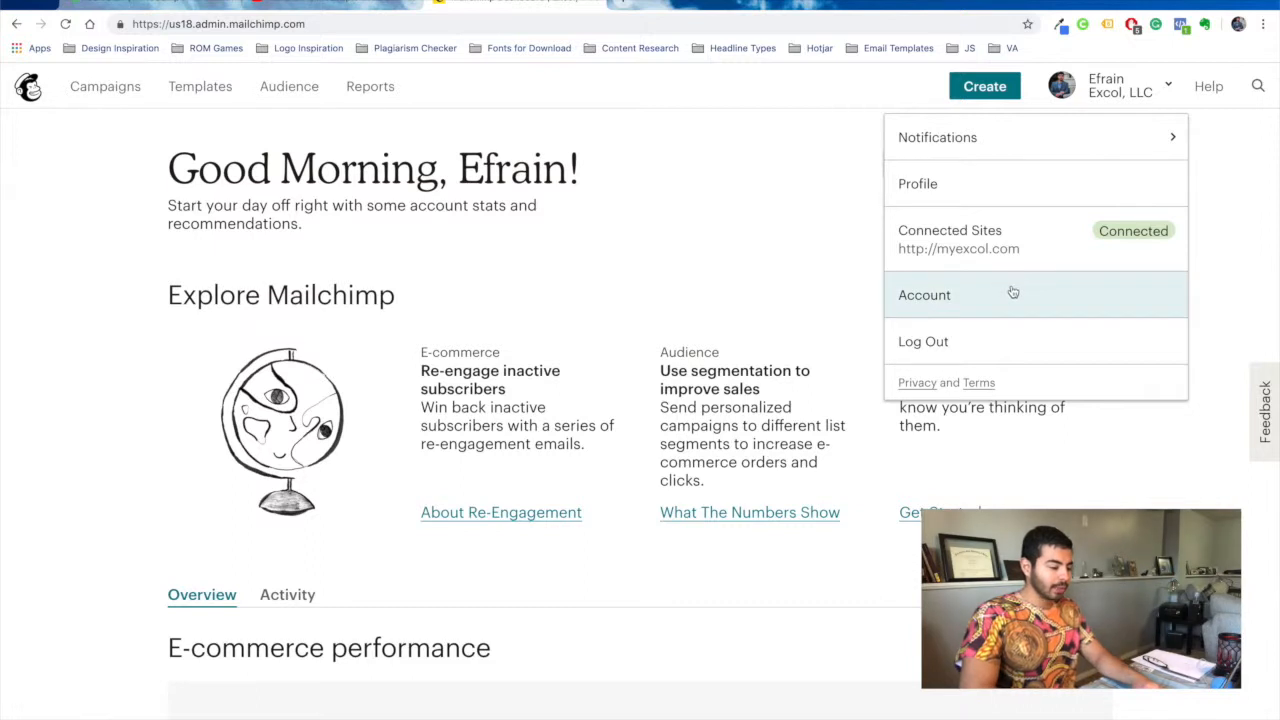
{"action": "left_click", "coordinate": [924, 294]}
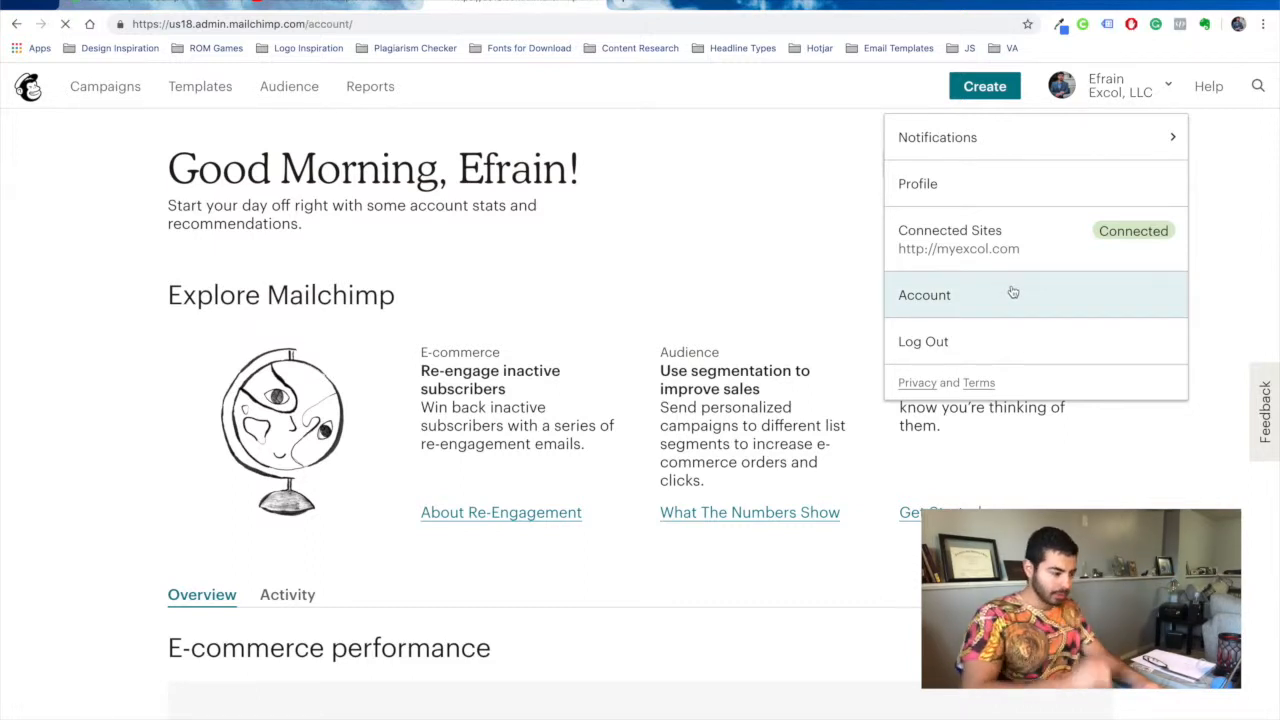
{"action": "mouse_move", "coordinate": [722, 313]}
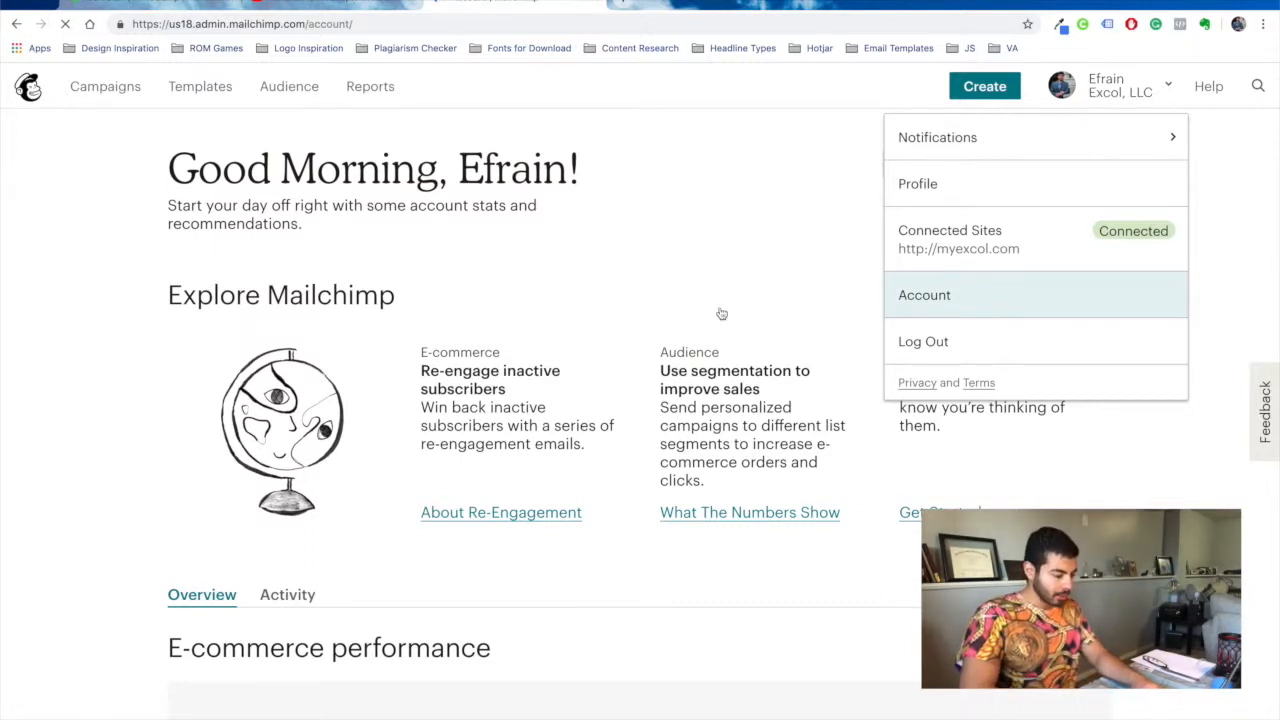
{"action": "left_click", "coordinate": [924, 294]}
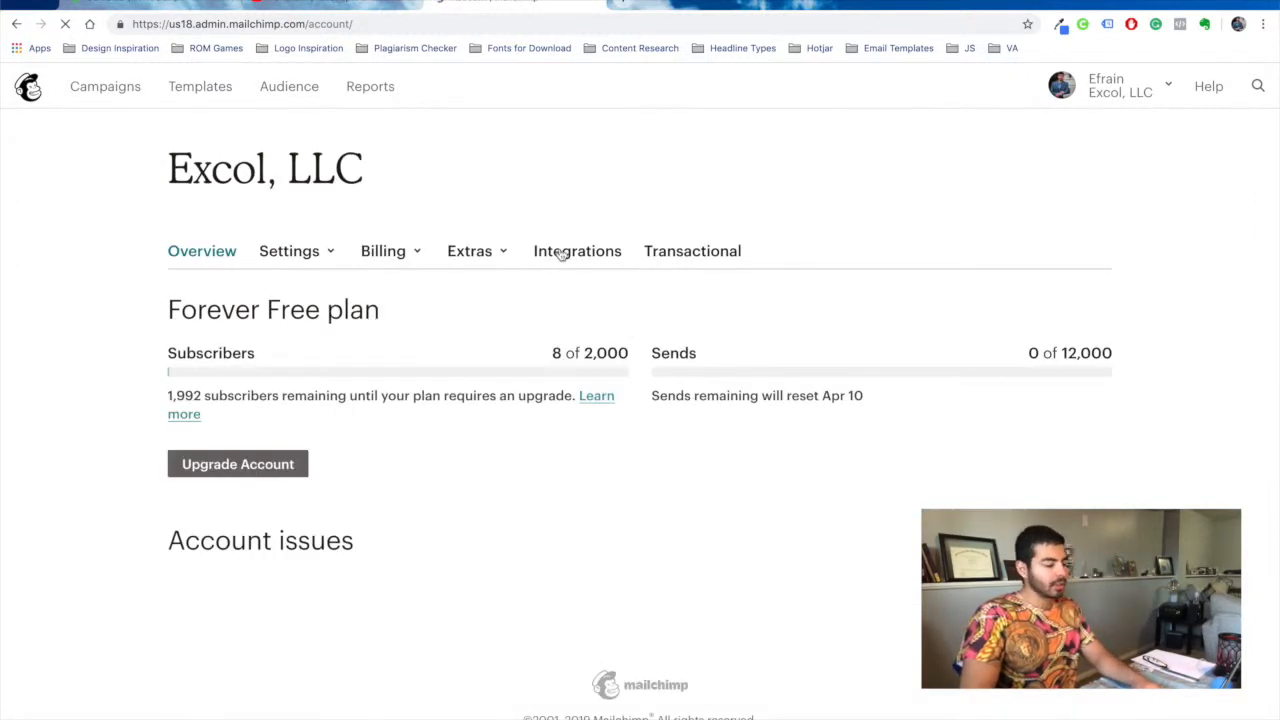
Show the Integrations tab and expand the Google: Analytics, Contacts and Docs entry.
{"action": "left_click", "coordinate": [577, 251]}
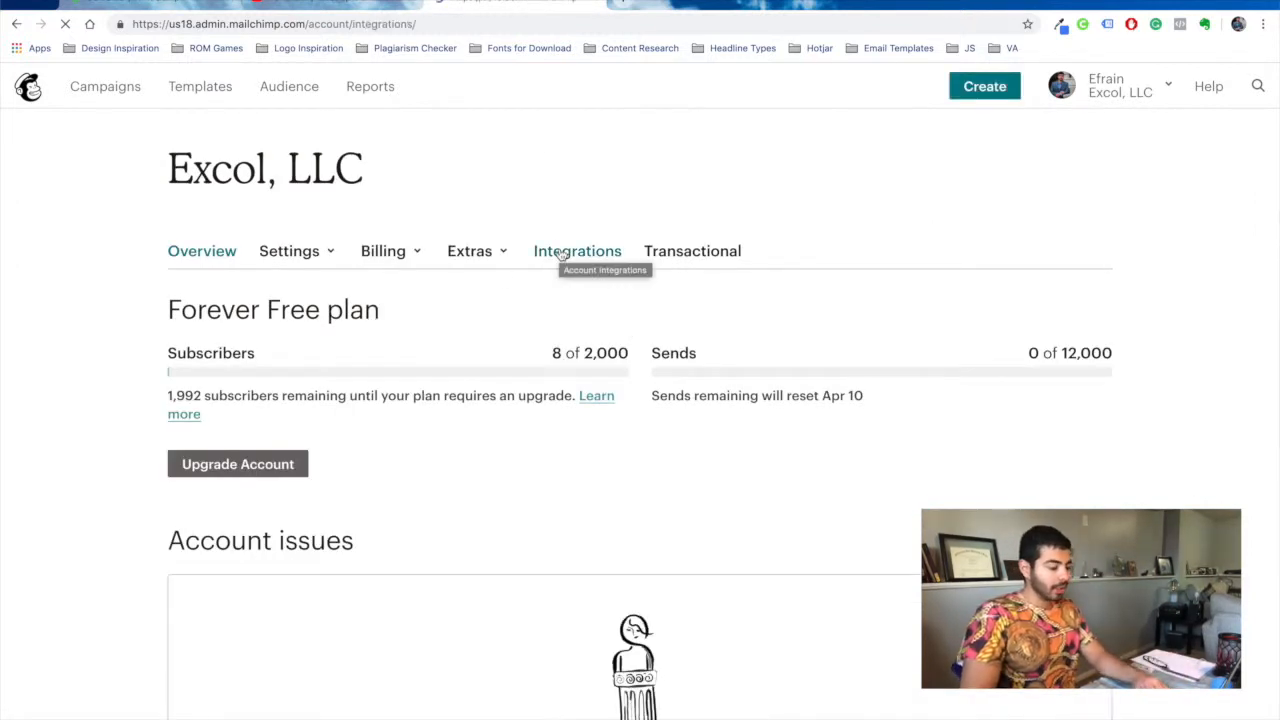
{"action": "left_click", "coordinate": [577, 251]}
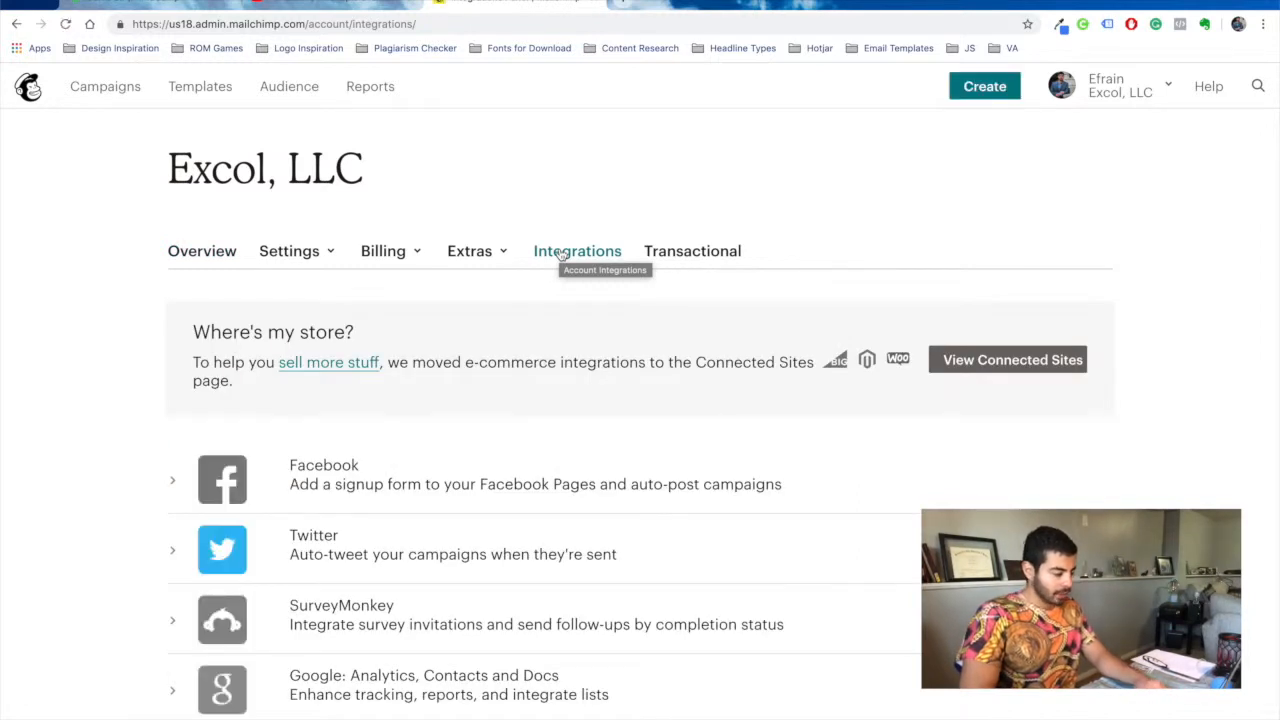
{"action": "scroll", "scroll_direction": "down", "scroll_amount": 3}
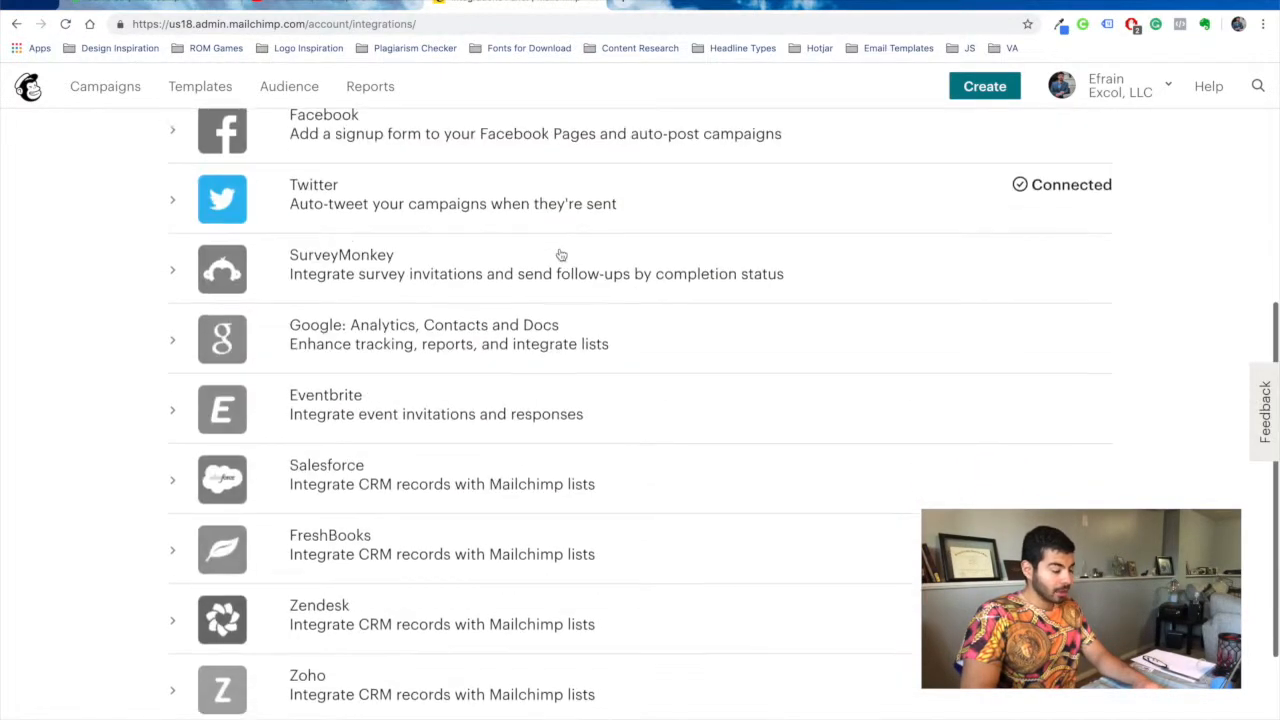
{"action": "scroll", "scroll_direction": "down", "scroll_amount": 3}
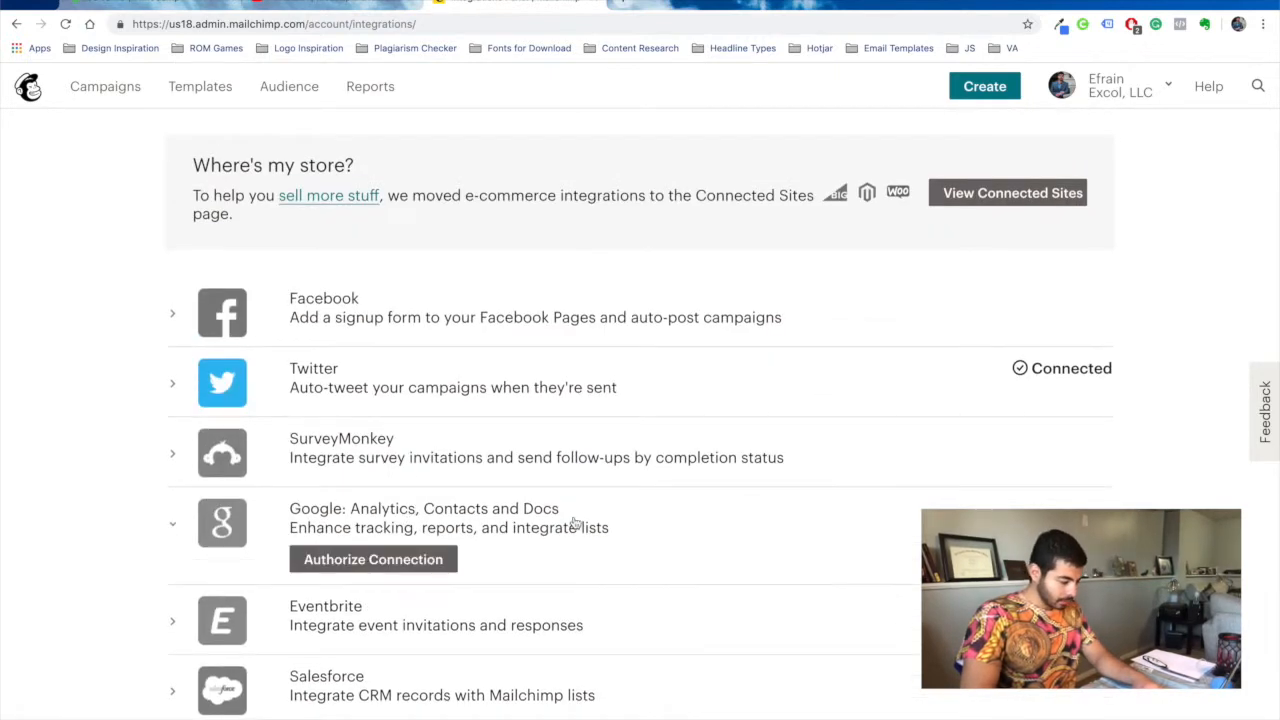
Authorize the Google connection, choosing the Google account and allowing Mailchimp access.
{"action": "left_click", "coordinate": [373, 559]}
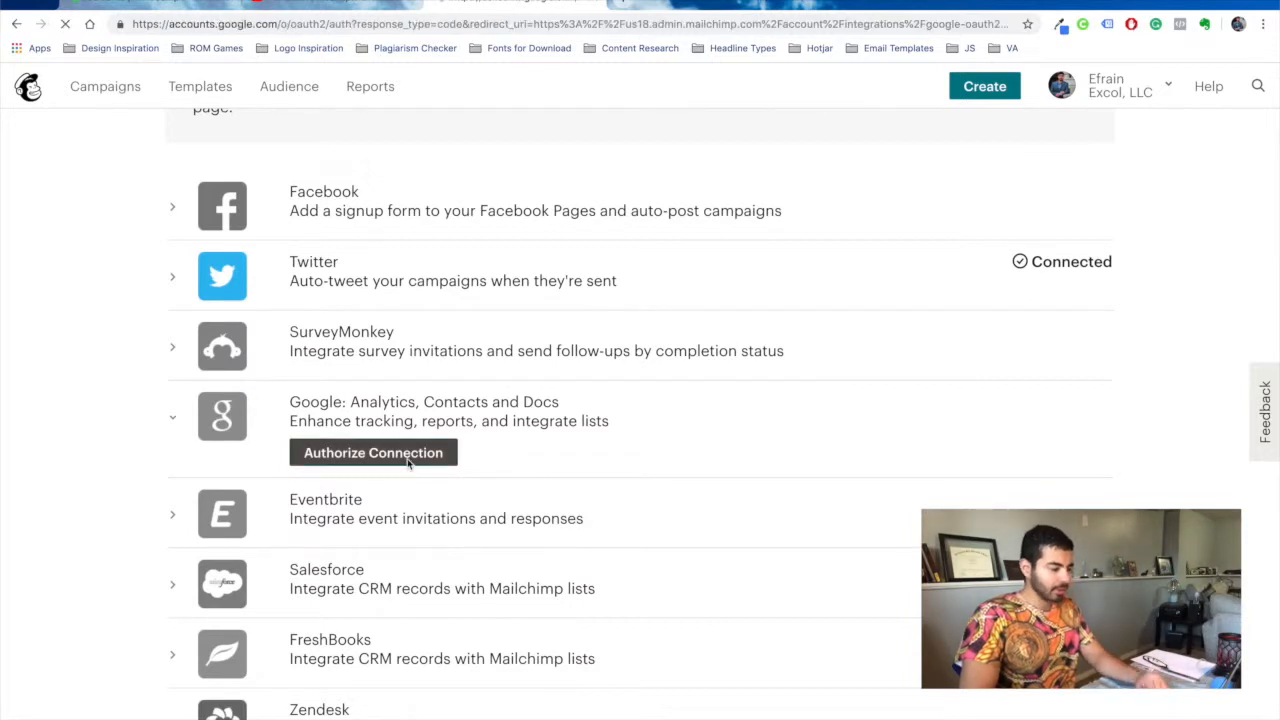
{"action": "left_click", "coordinate": [373, 452]}
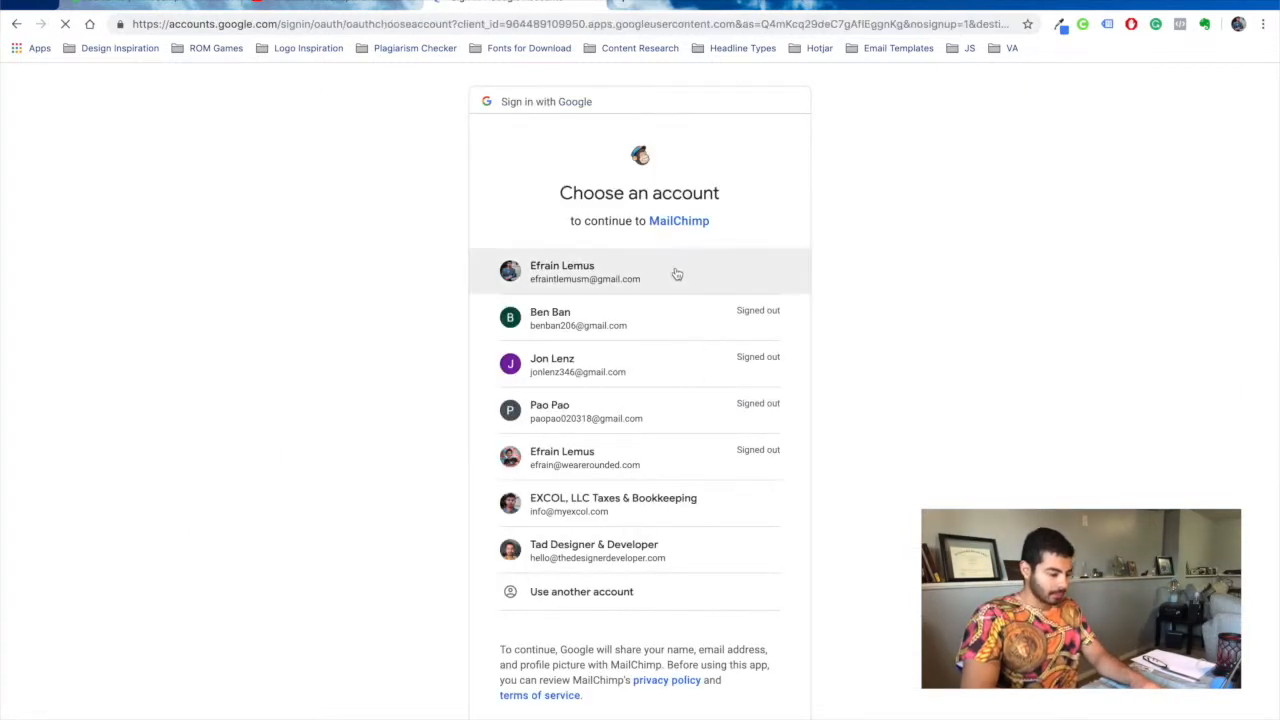
{"action": "left_click", "coordinate": [562, 271]}
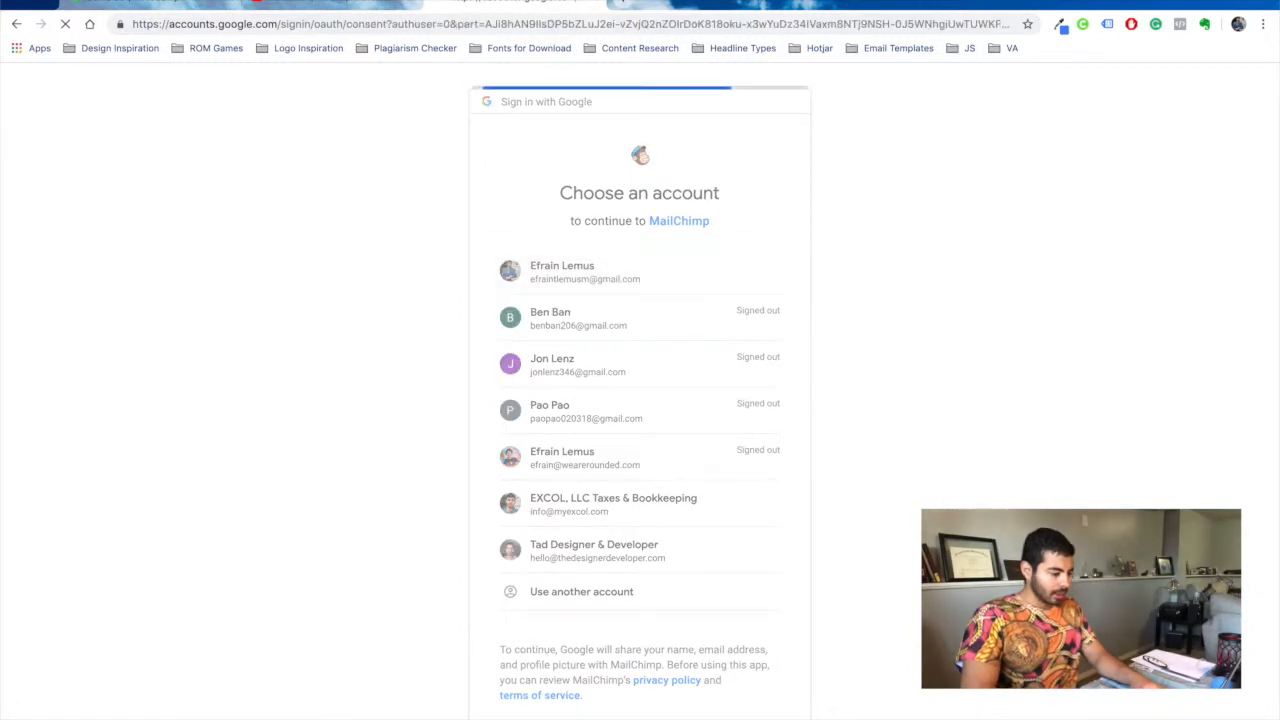
{"action": "left_click", "coordinate": [562, 271]}
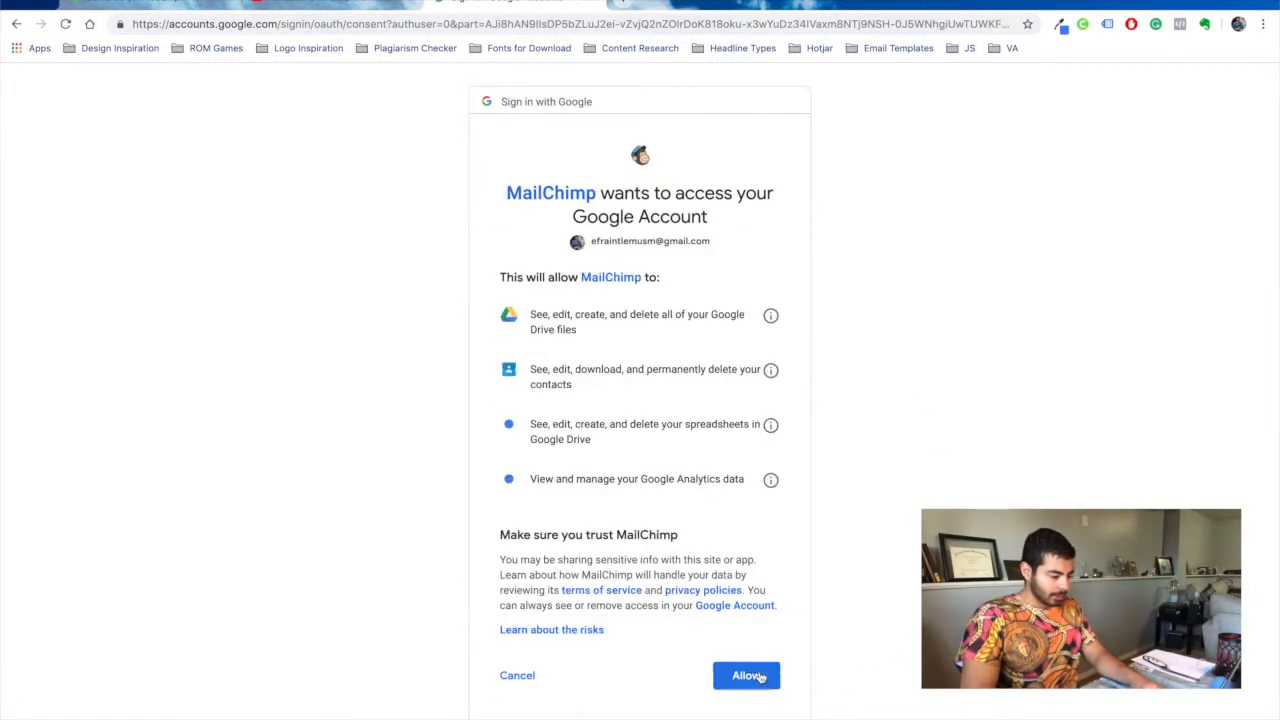
{"action": "left_click", "coordinate": [746, 675]}
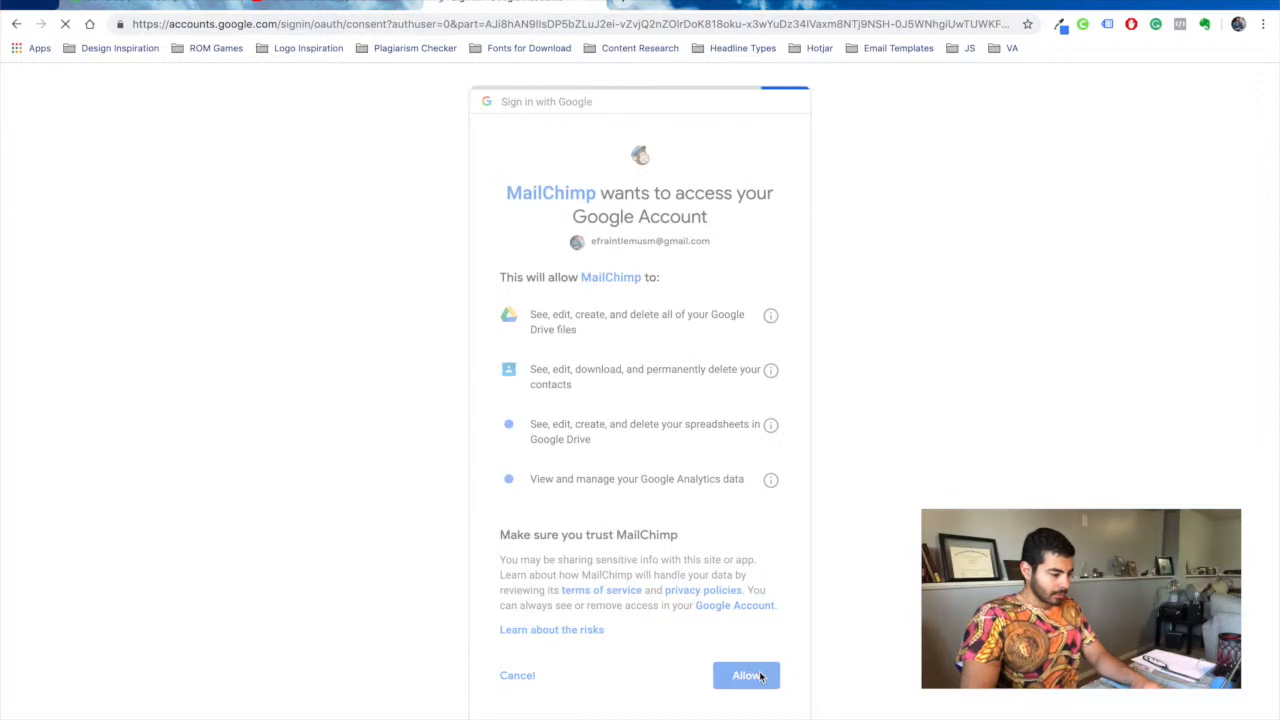
{"action": "left_click", "coordinate": [746, 675]}
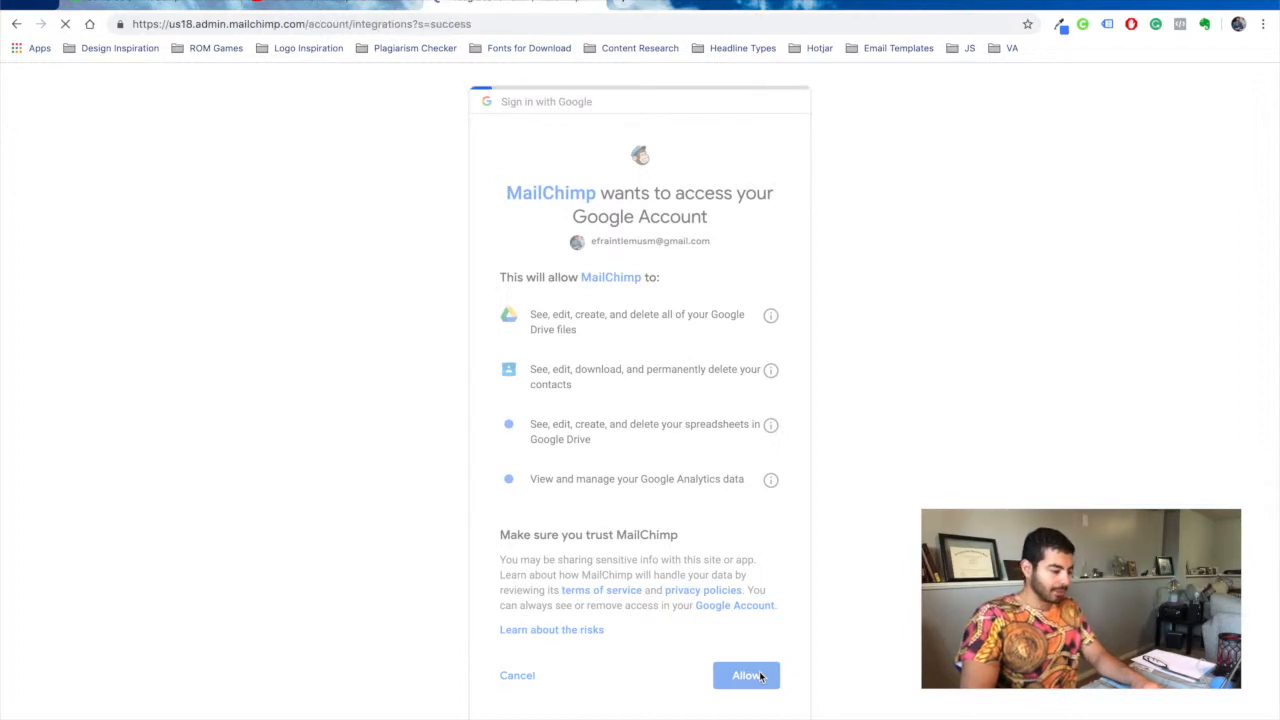
{"action": "left_click", "coordinate": [746, 675]}
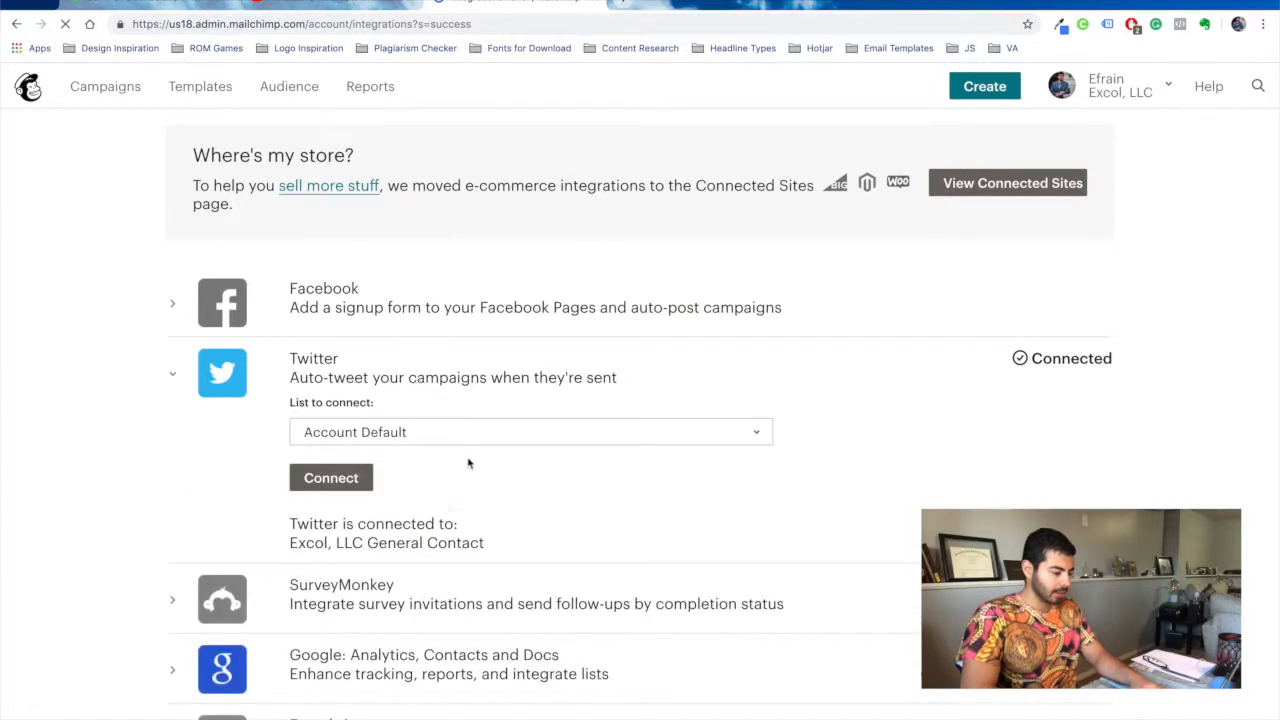
Connect Twitter to the Excol, LLC General Contact list, then expand Facebook.
{"action": "left_click", "coordinate": [531, 432]}
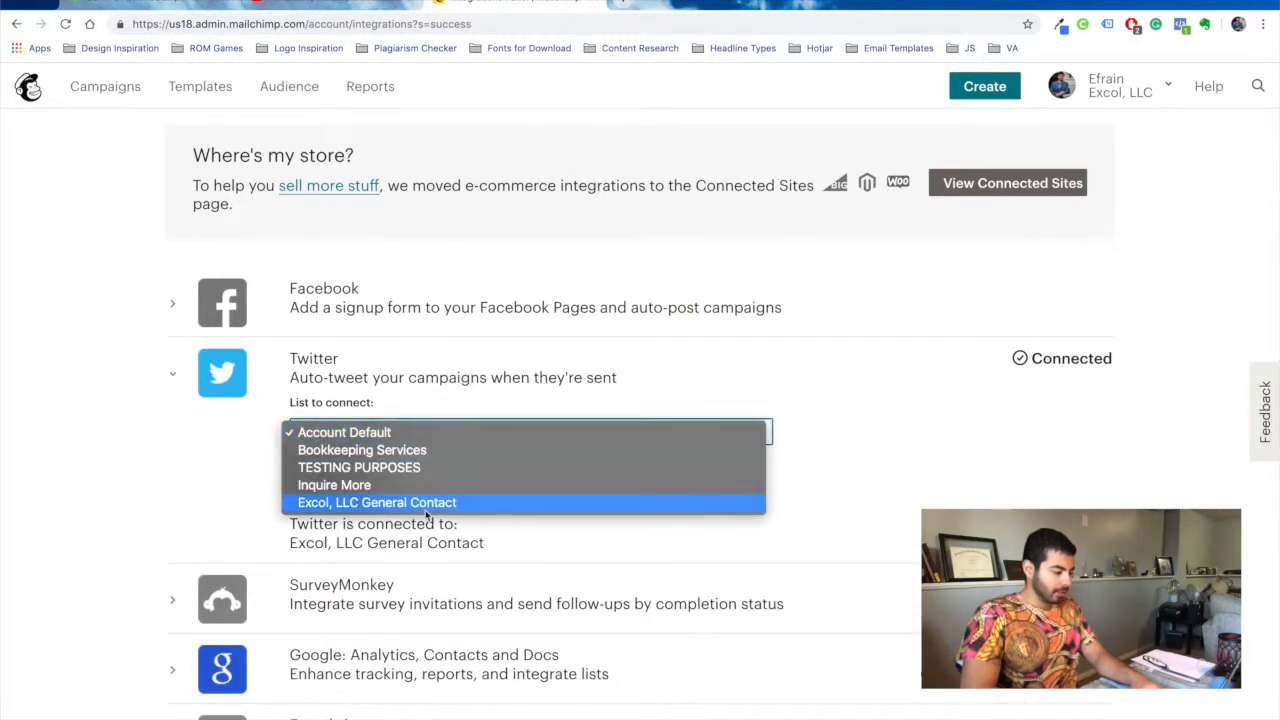
{"action": "left_click", "coordinate": [377, 502]}
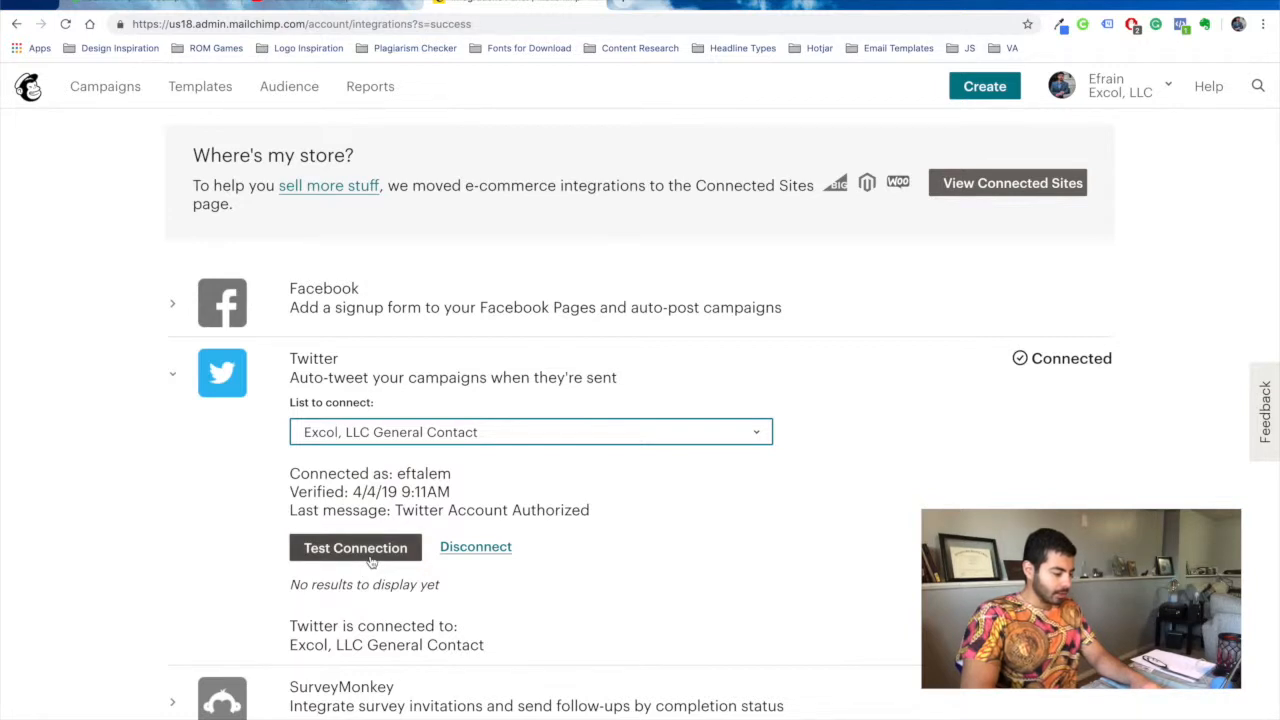
{"action": "left_click", "coordinate": [355, 547]}
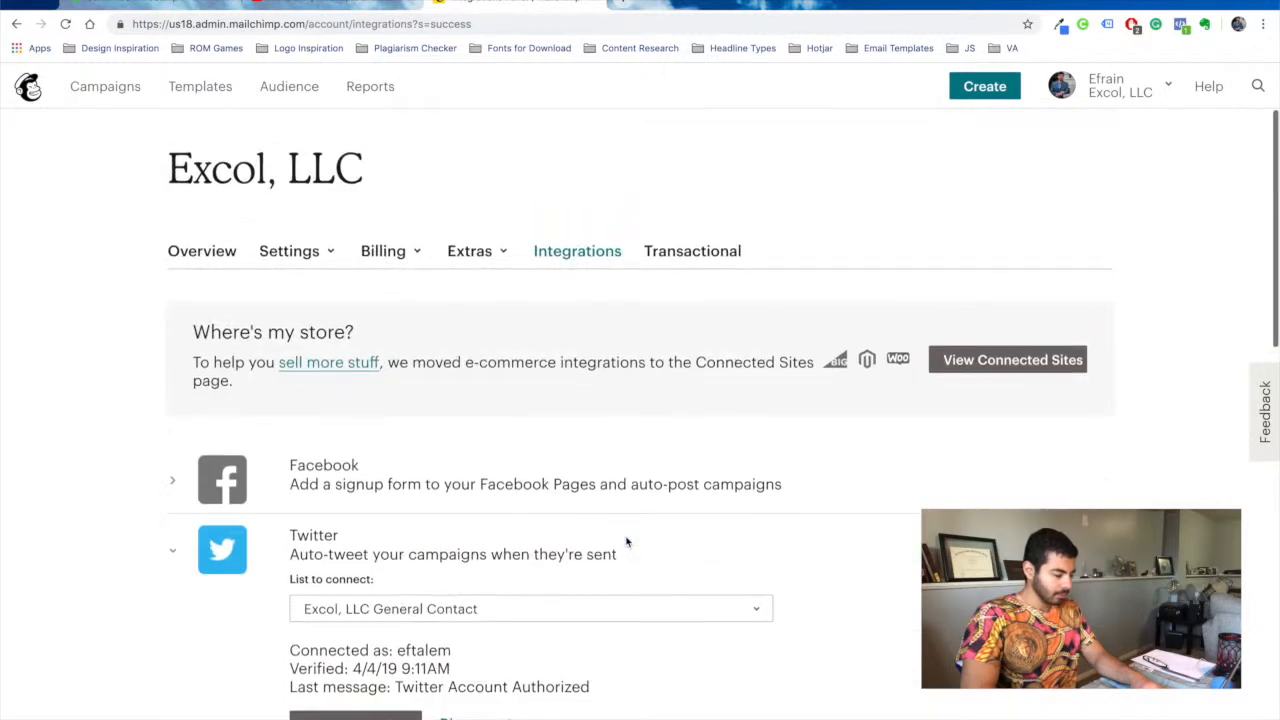
{"action": "left_click", "coordinate": [172, 480]}
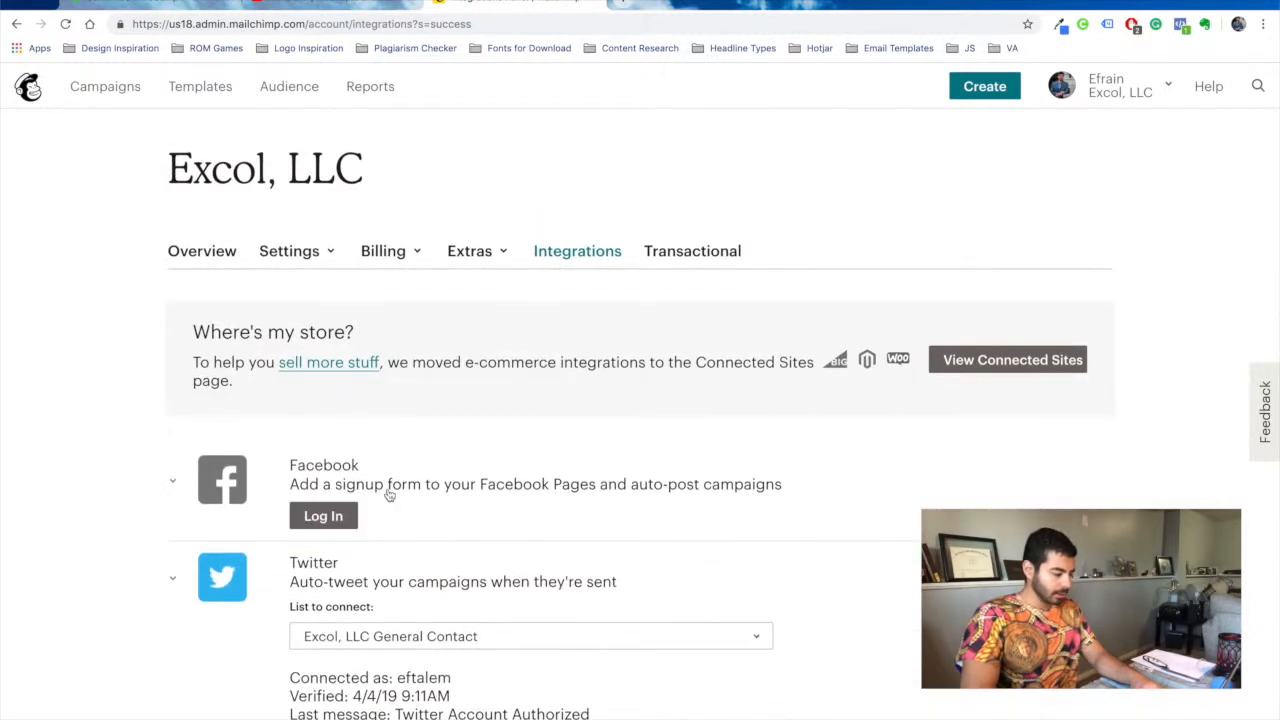
Log in to Facebook and select the Excol, LLC page and General Contact list.
{"action": "left_click", "coordinate": [323, 515]}
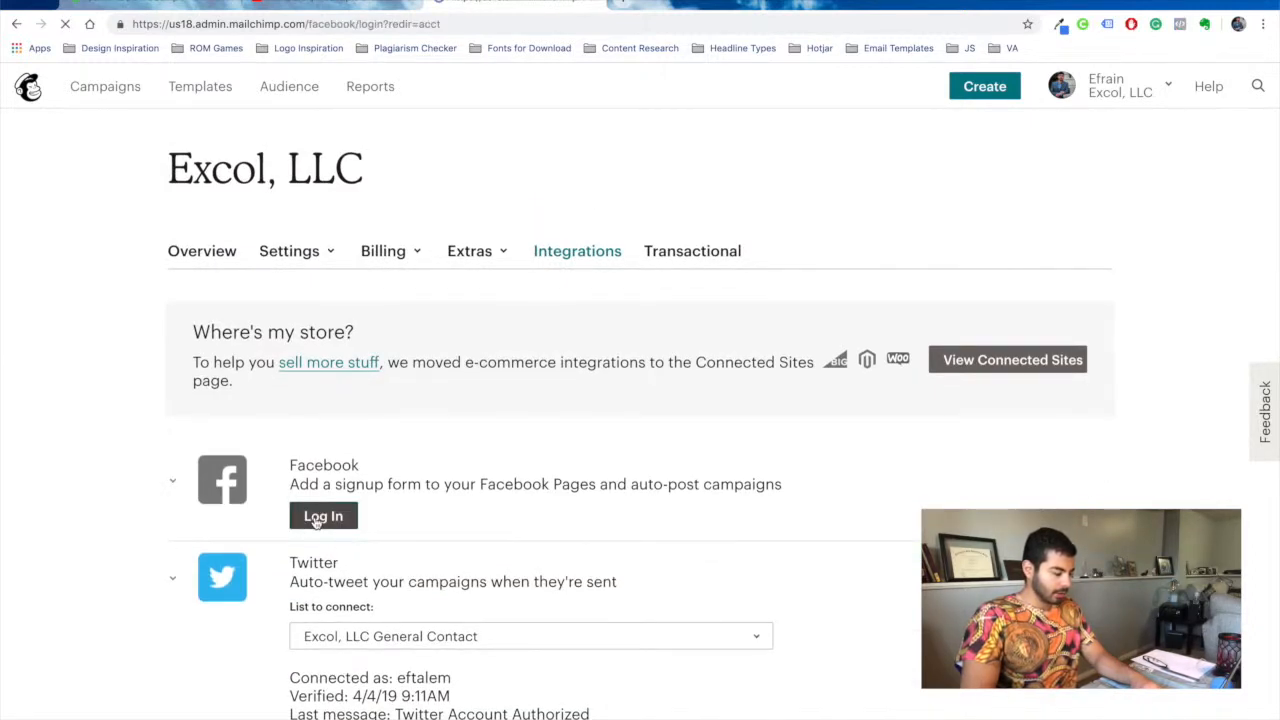
{"action": "left_click", "coordinate": [322, 515]}
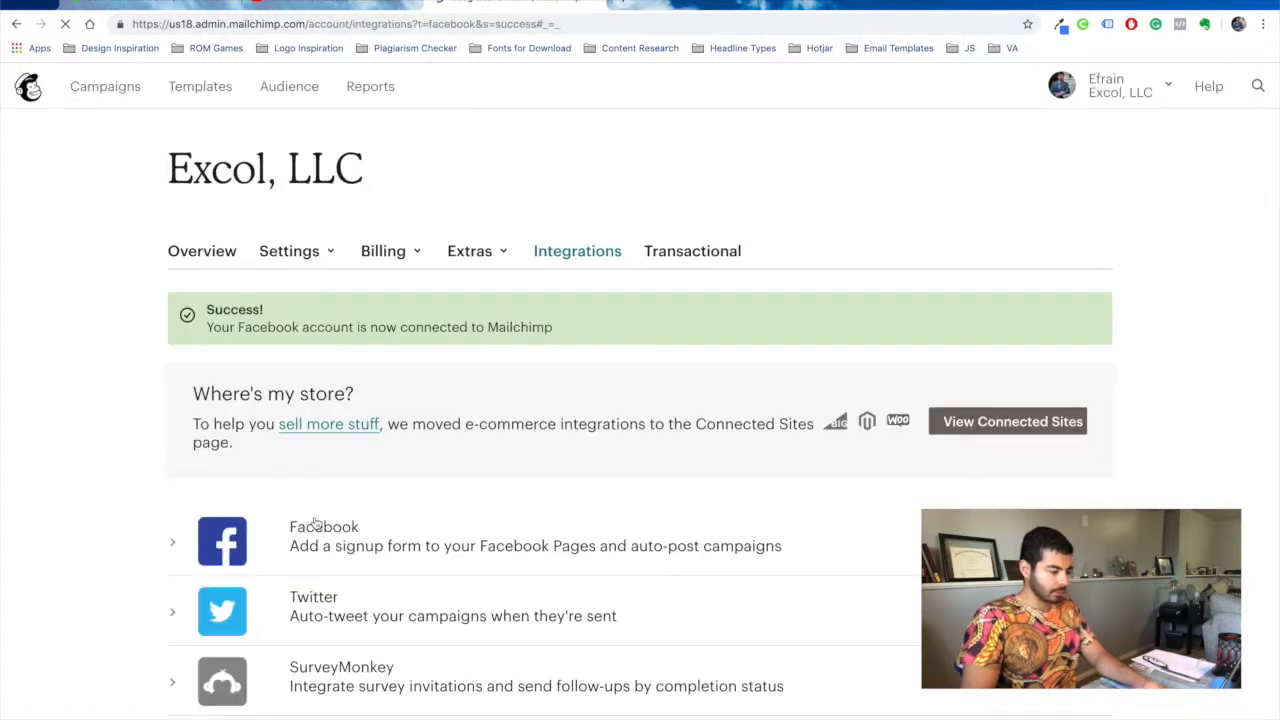
{"action": "left_click", "coordinate": [324, 526]}
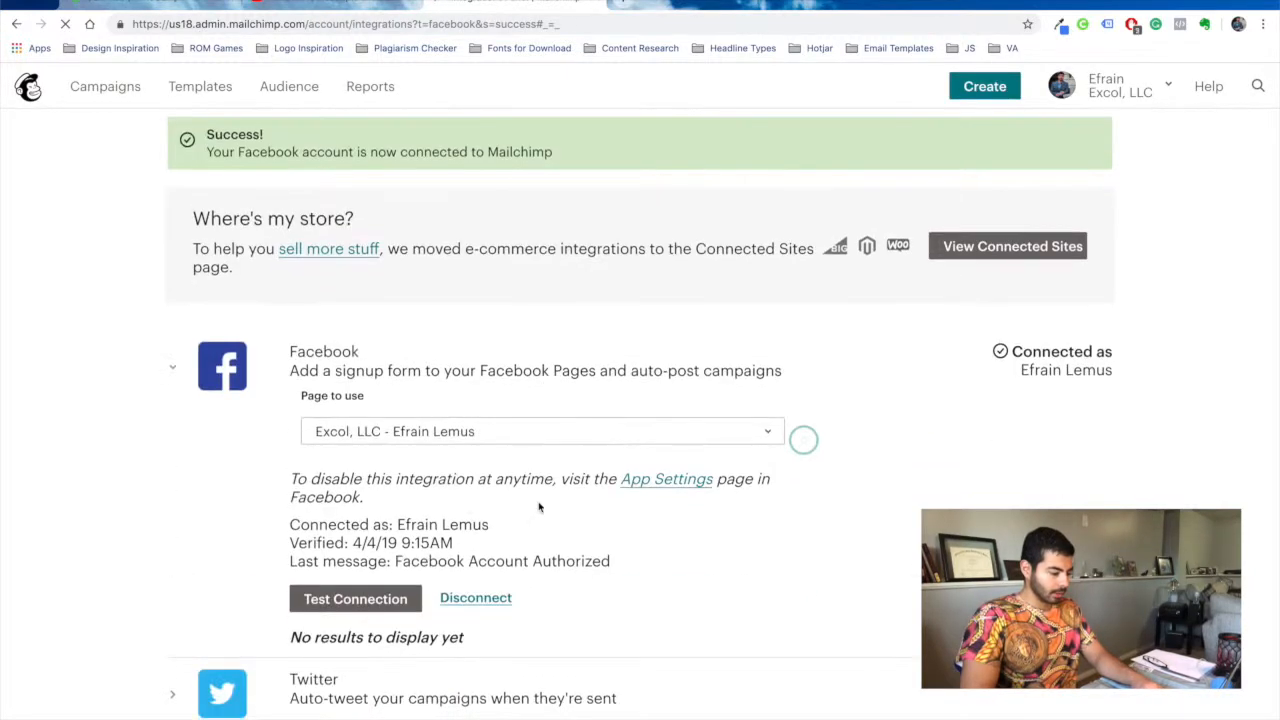
{"action": "left_click", "coordinate": [542, 431]}
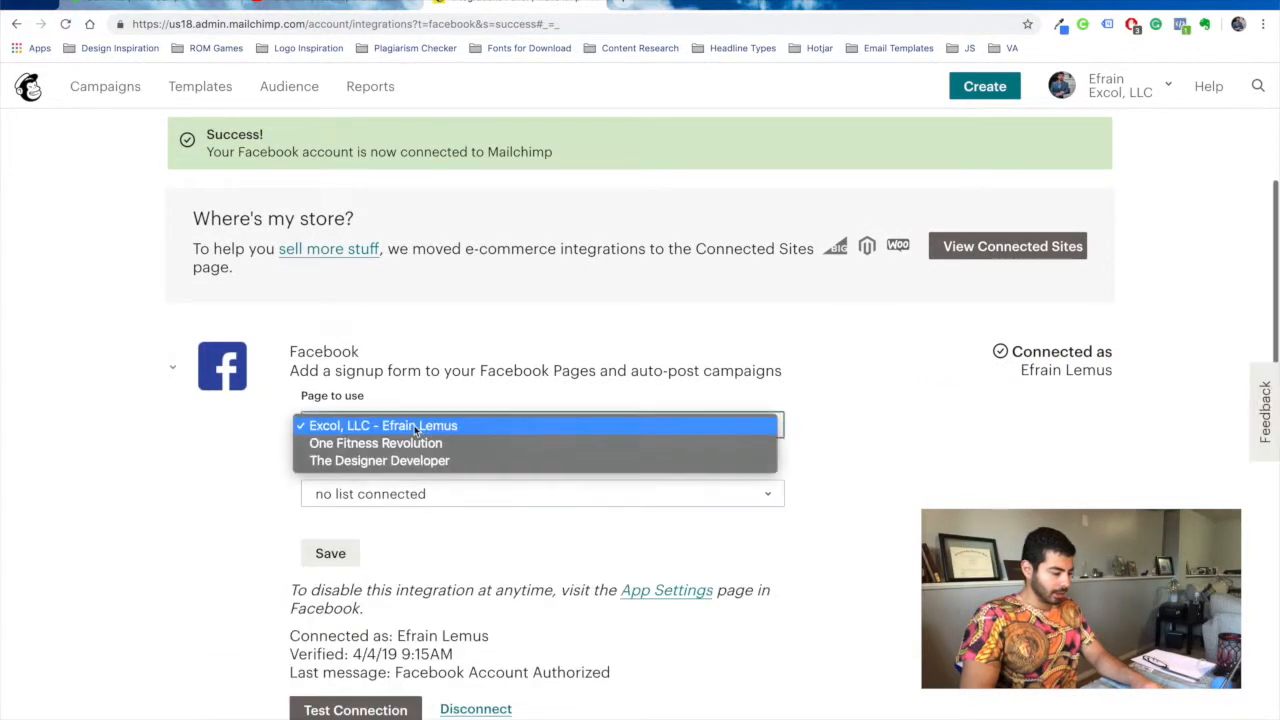
{"action": "left_click", "coordinate": [384, 425]}
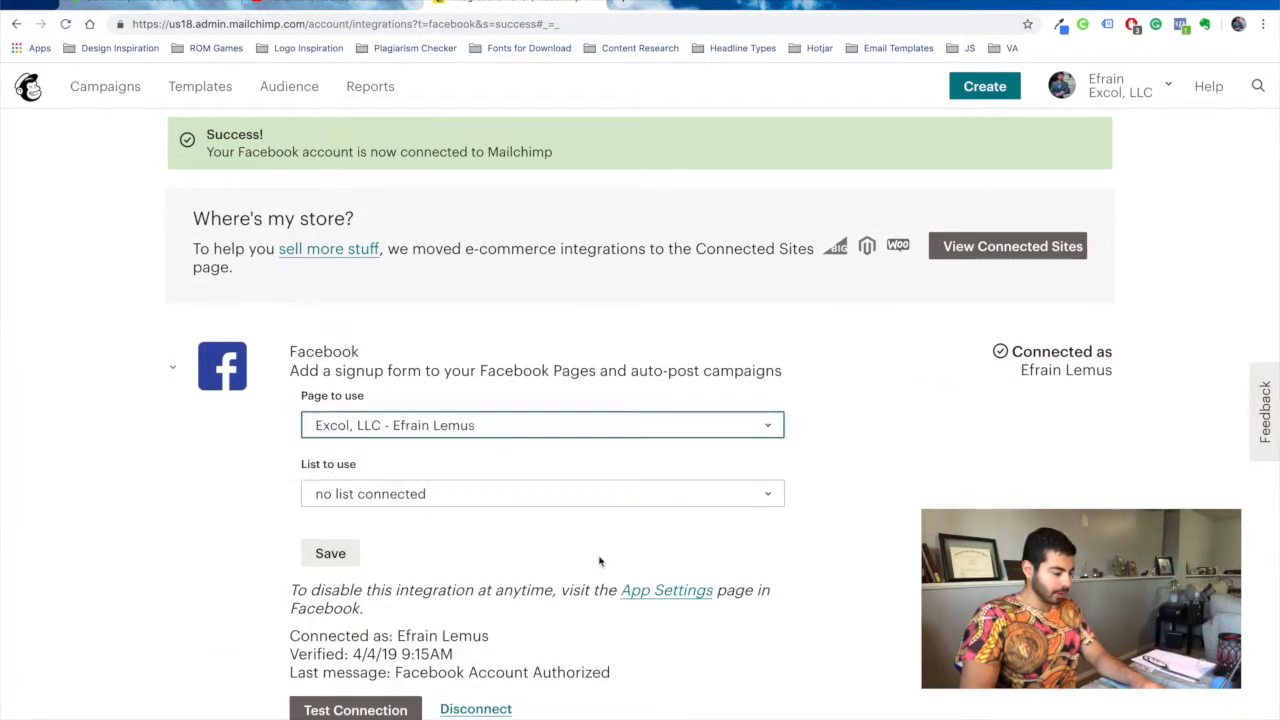
{"action": "left_click", "coordinate": [541, 493]}
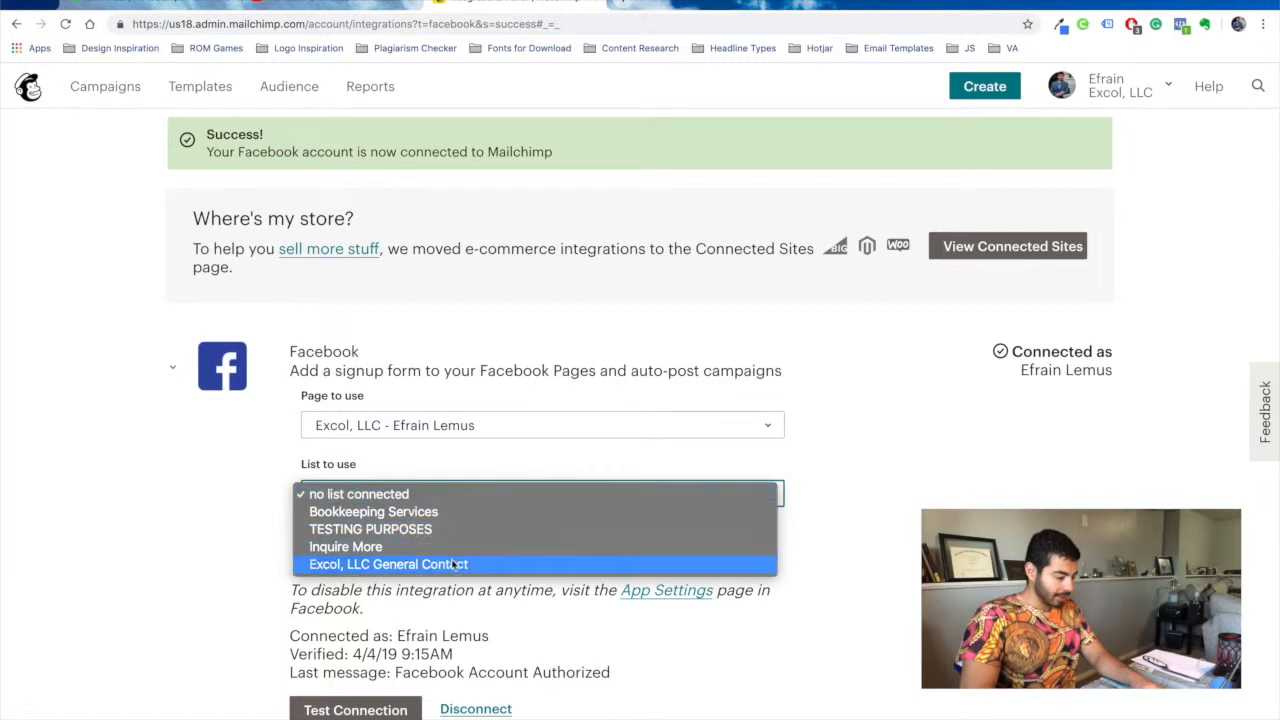
{"action": "left_click", "coordinate": [389, 564]}
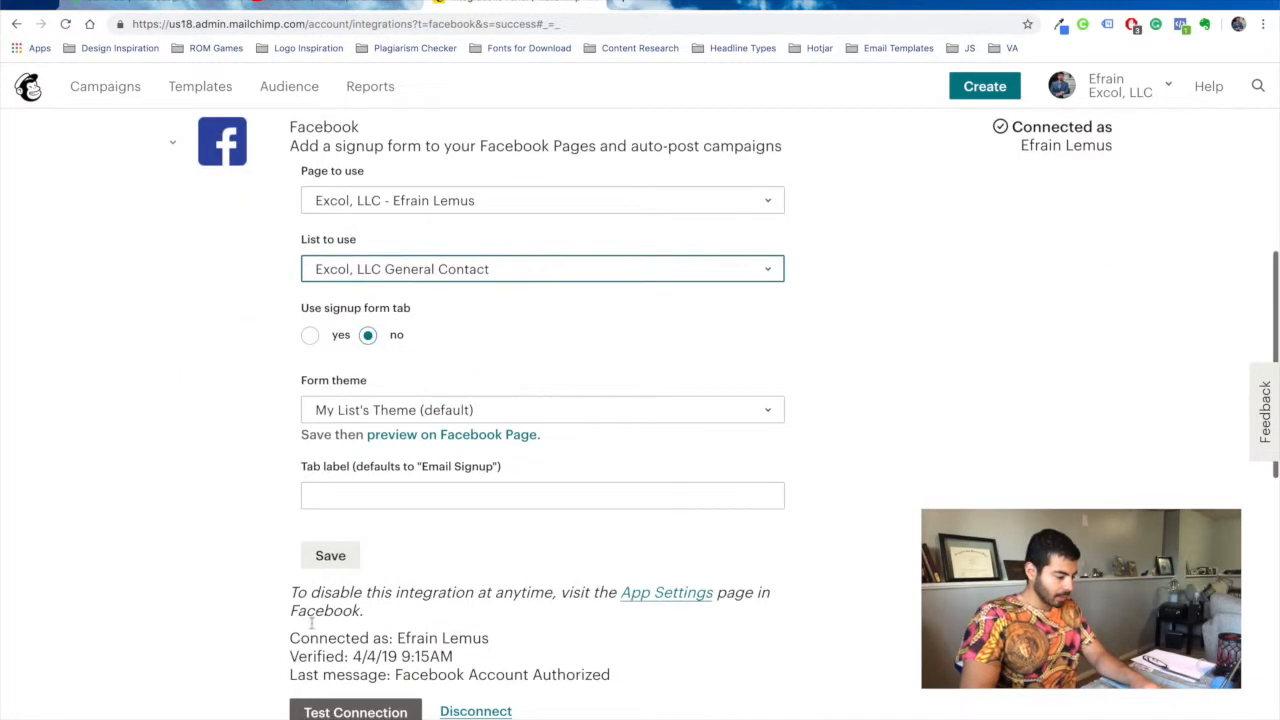
Enable the signup form tab with the Facebook-esque theme and save.
{"action": "left_click", "coordinate": [310, 335]}
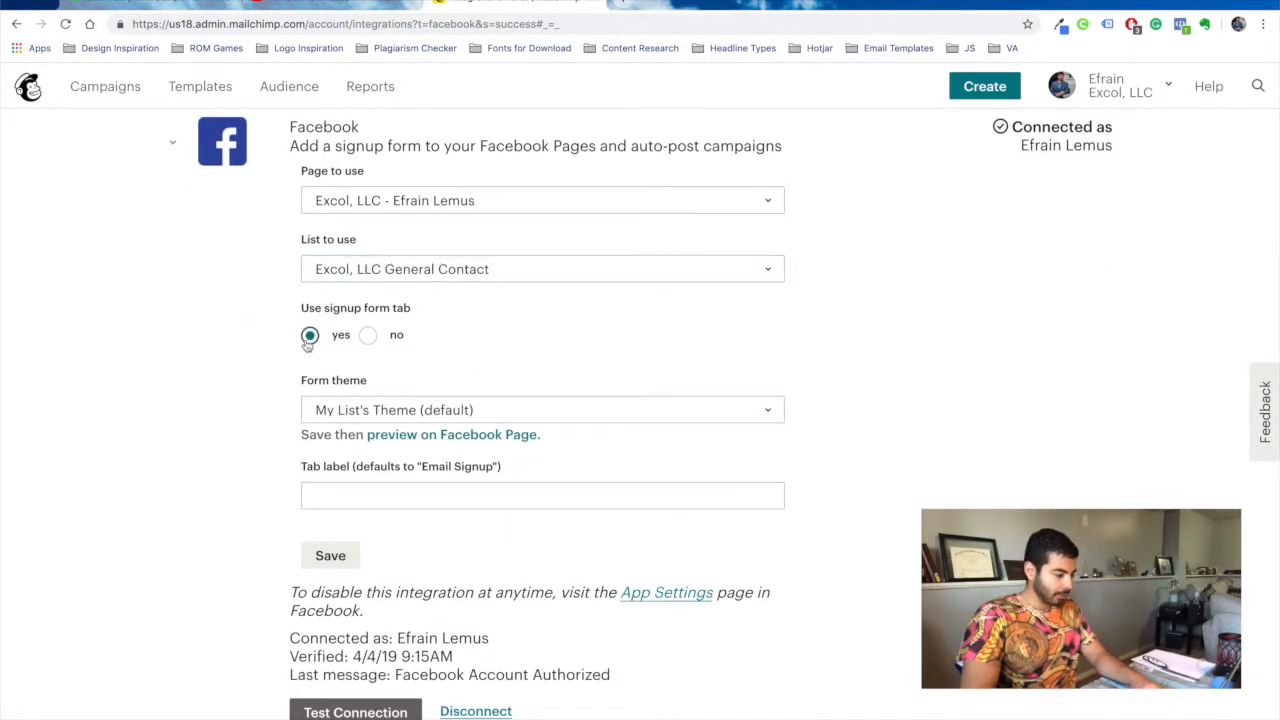
{"action": "left_click", "coordinate": [542, 409]}
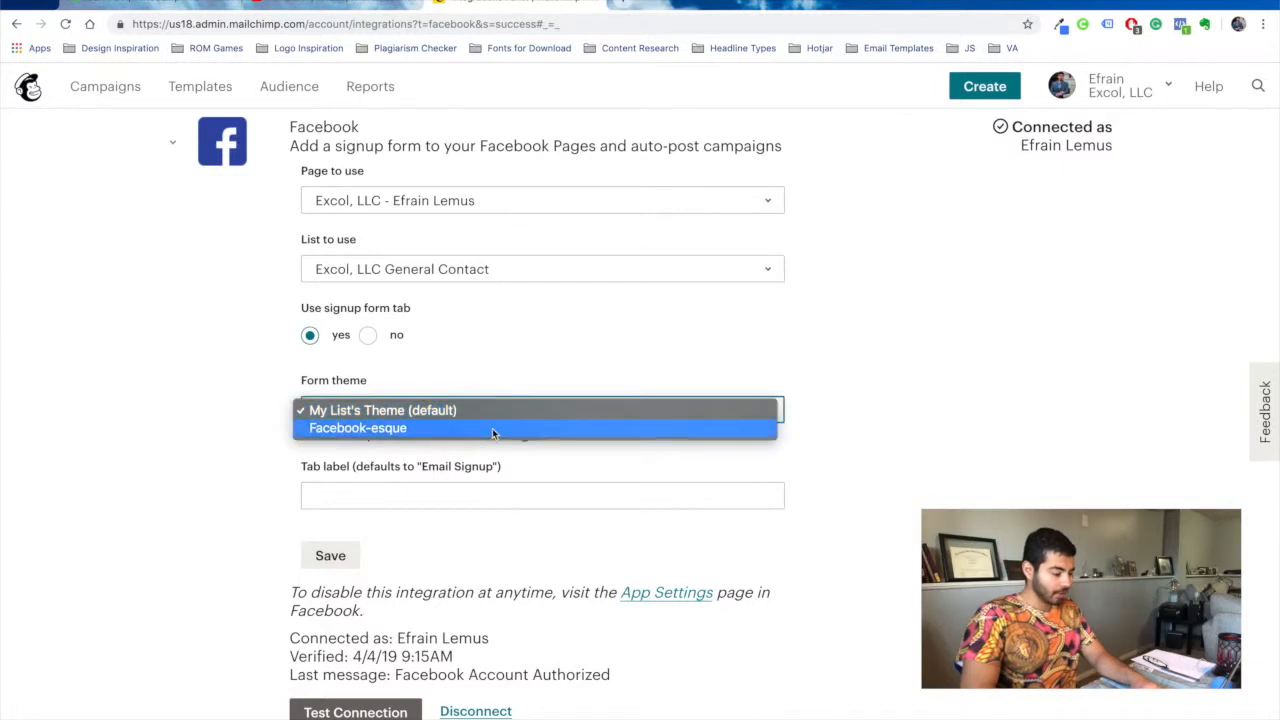
{"action": "left_click", "coordinate": [358, 428]}
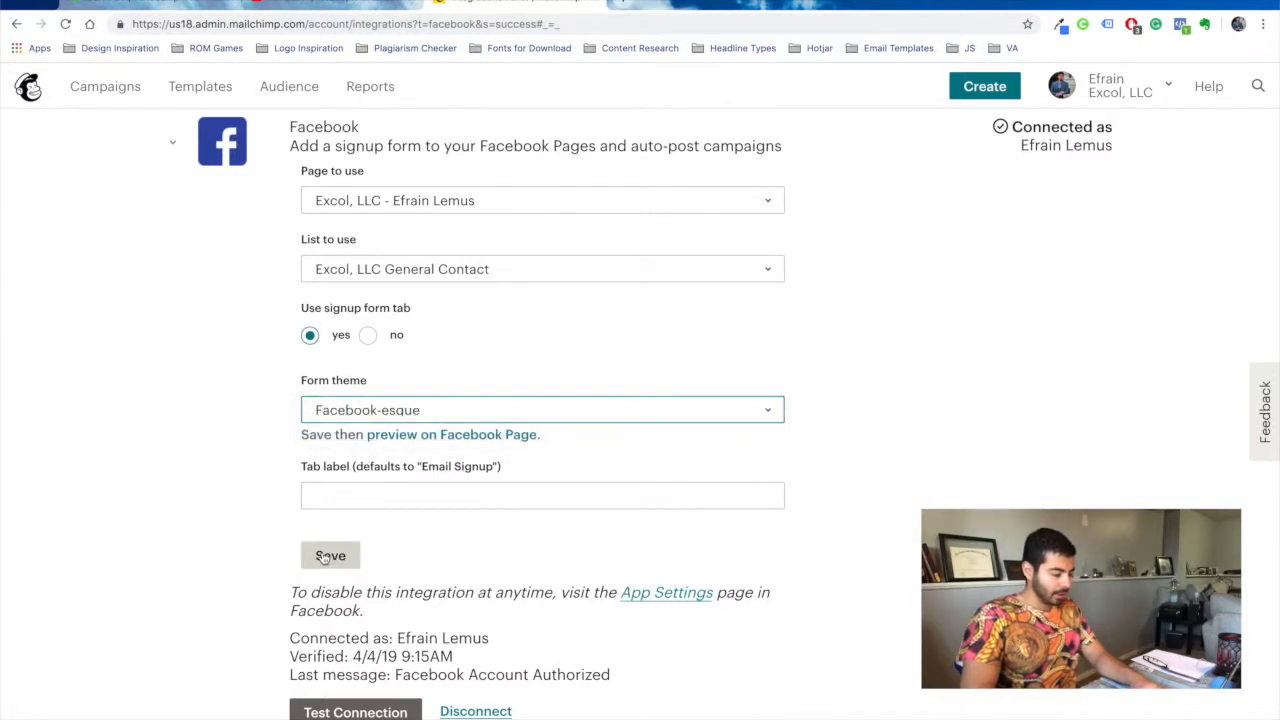
{"action": "left_click", "coordinate": [330, 555]}
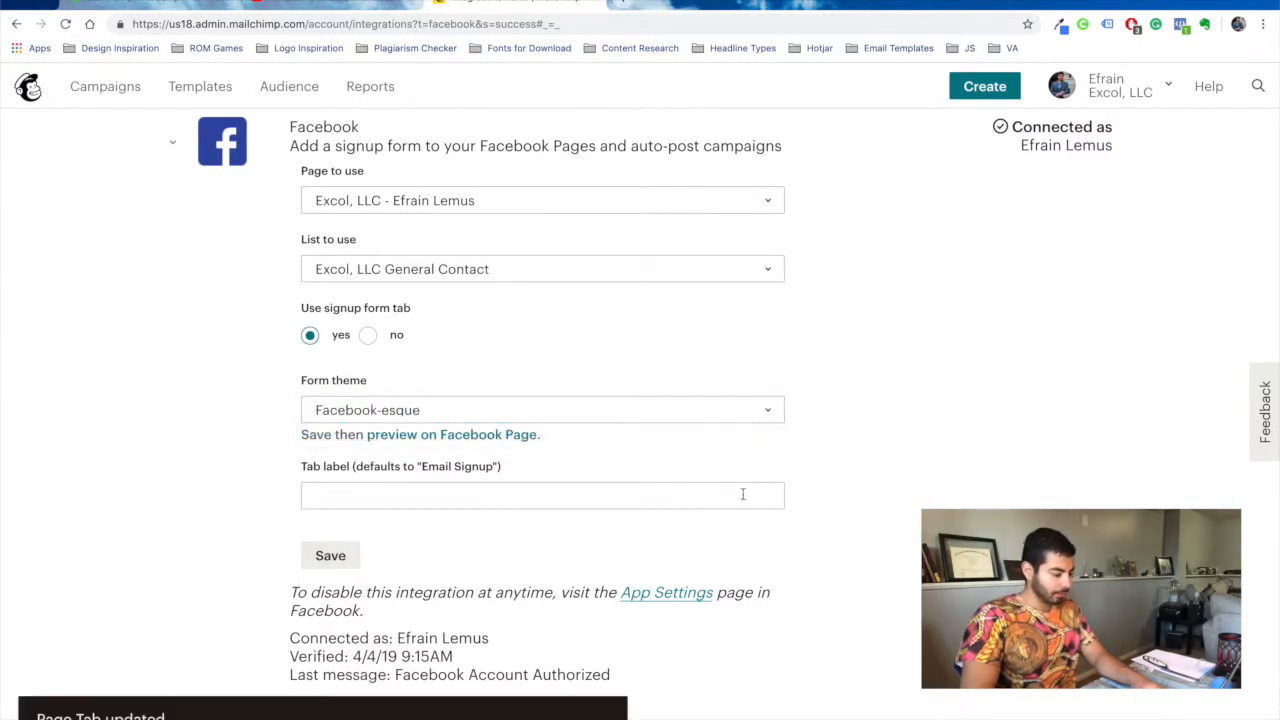
{"action": "scroll", "scroll_direction": "down", "scroll_amount": 3}
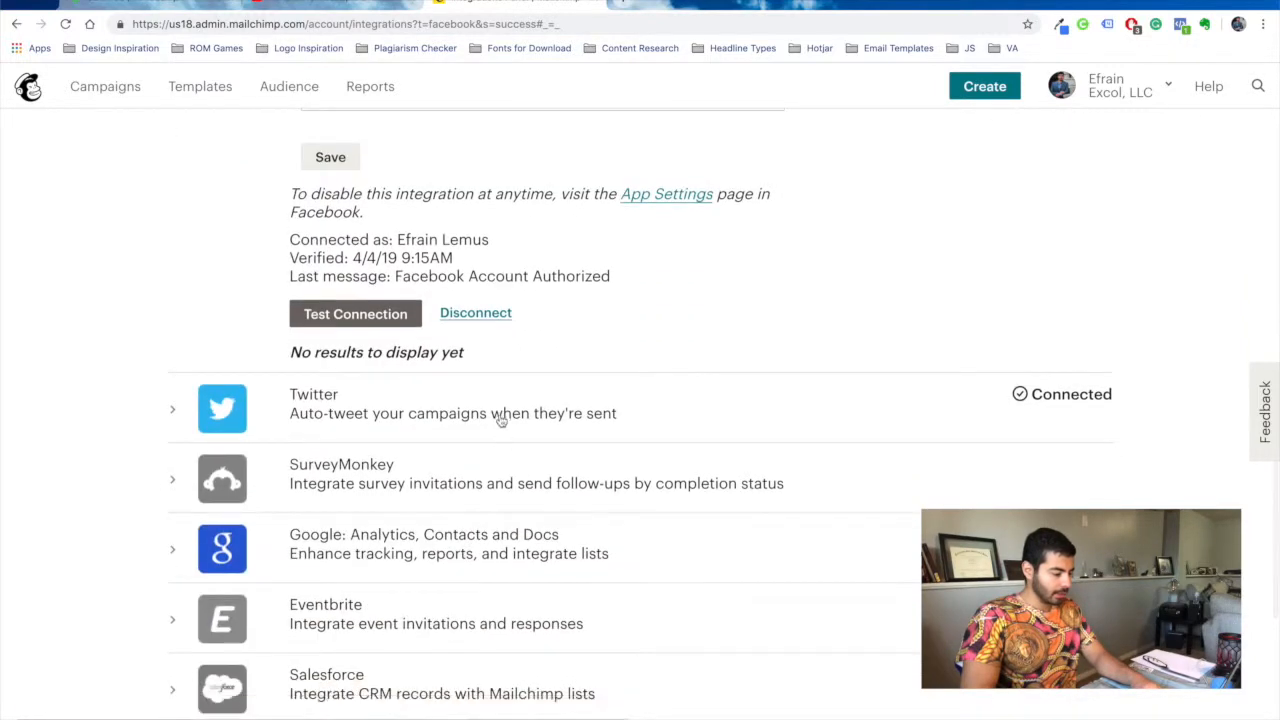
Connect Twitter using the Excol, LLC General Contact list to reach Twitter's authorization page.
{"action": "left_click", "coordinate": [313, 403]}
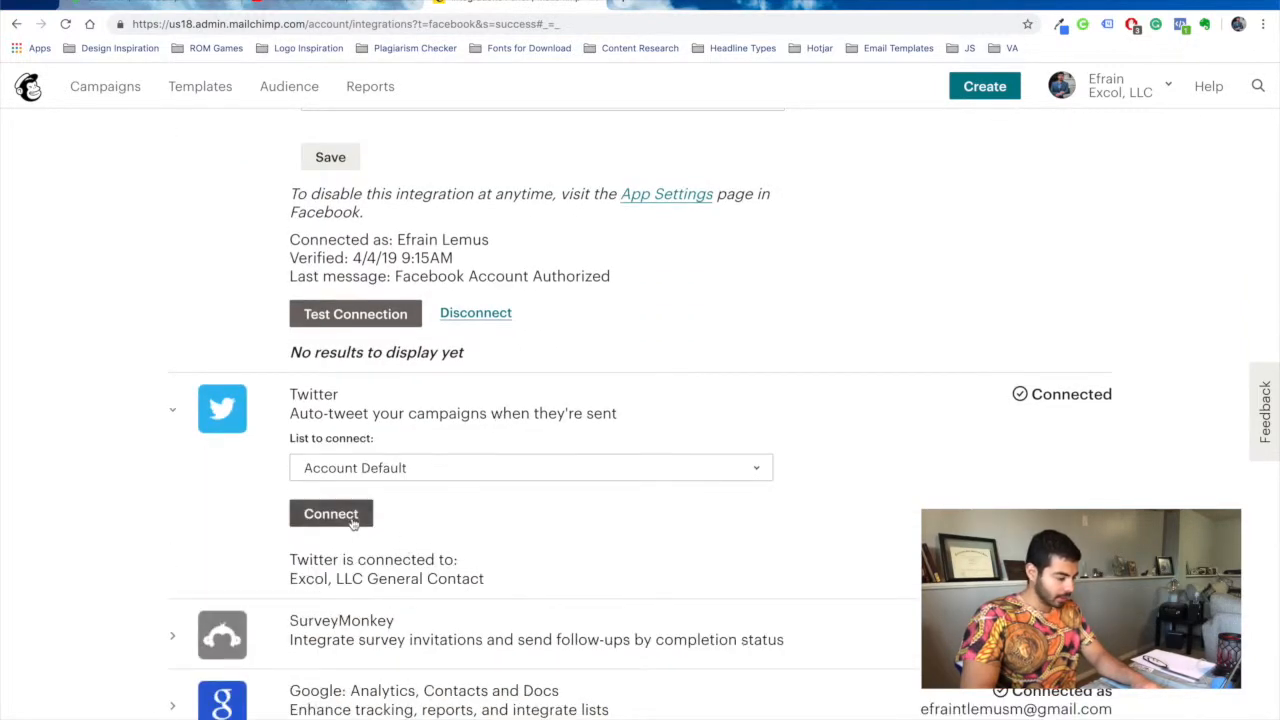
{"action": "left_click", "coordinate": [530, 467]}
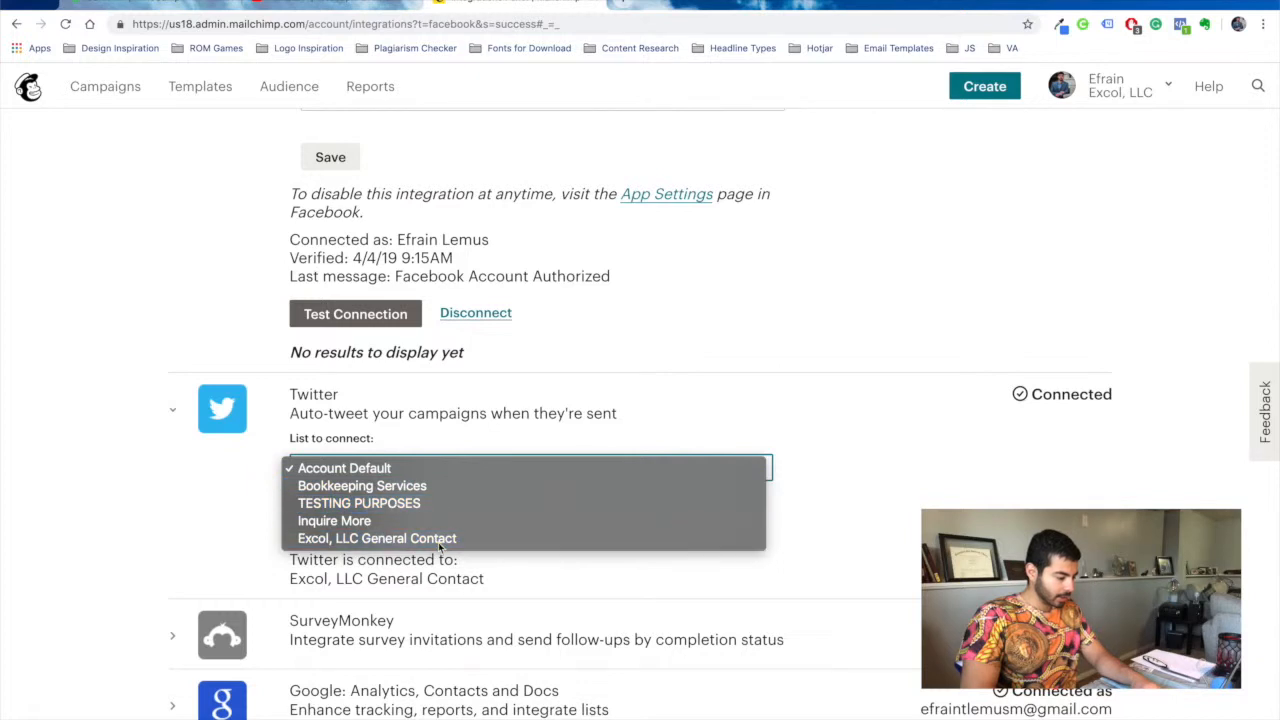
{"action": "left_click", "coordinate": [376, 538]}
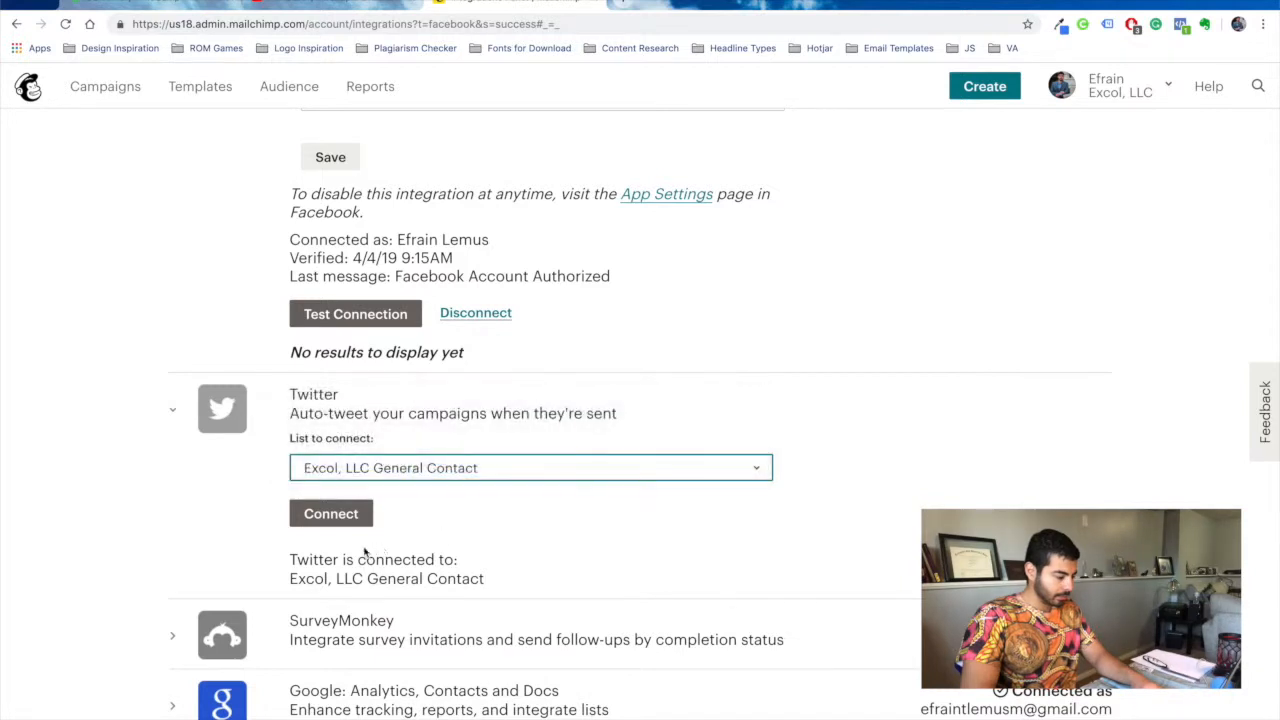
{"action": "left_click", "coordinate": [330, 513]}
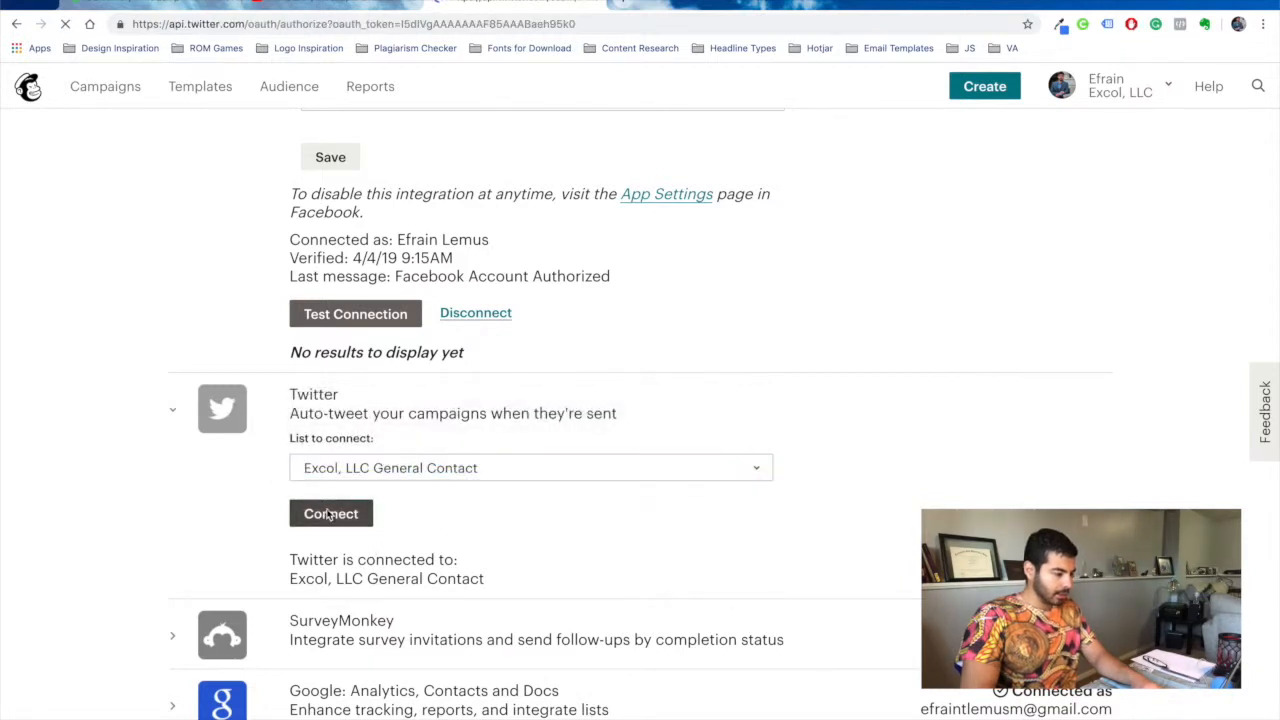
{"action": "left_click", "coordinate": [331, 513]}
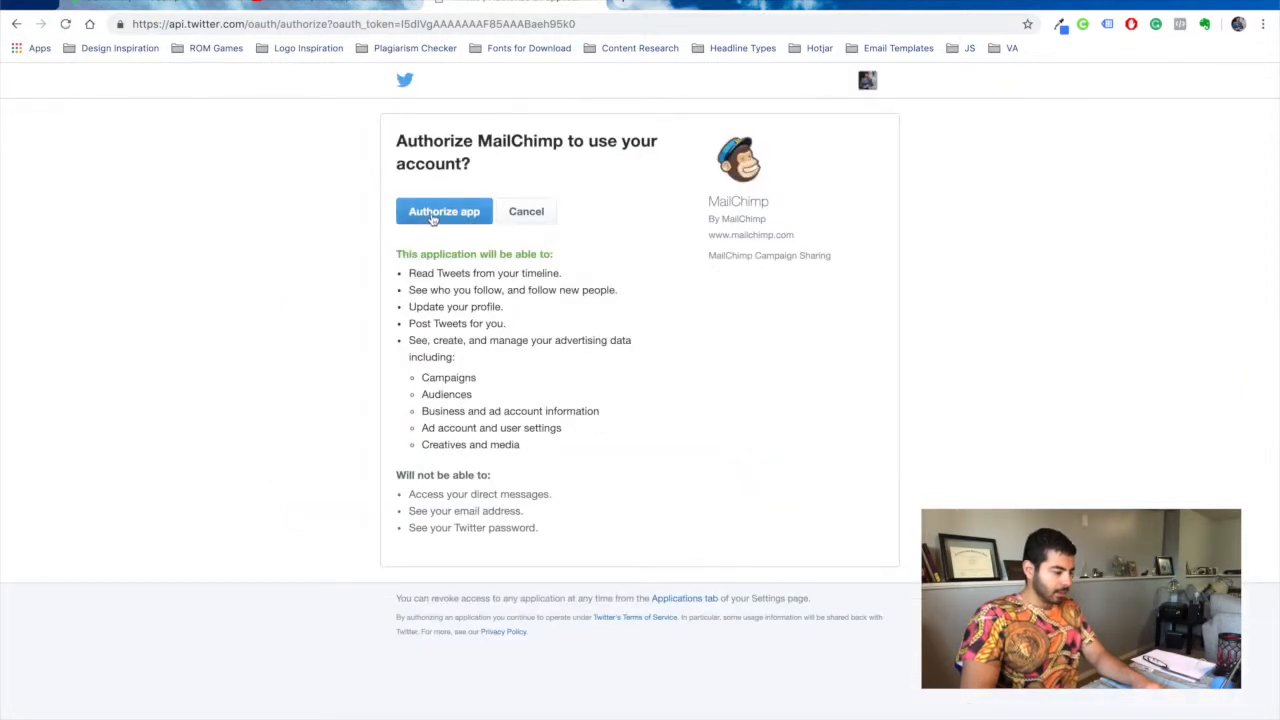
Authorize the MailChimp app on Twitter for the eftalem account.
{"action": "left_click", "coordinate": [444, 211]}
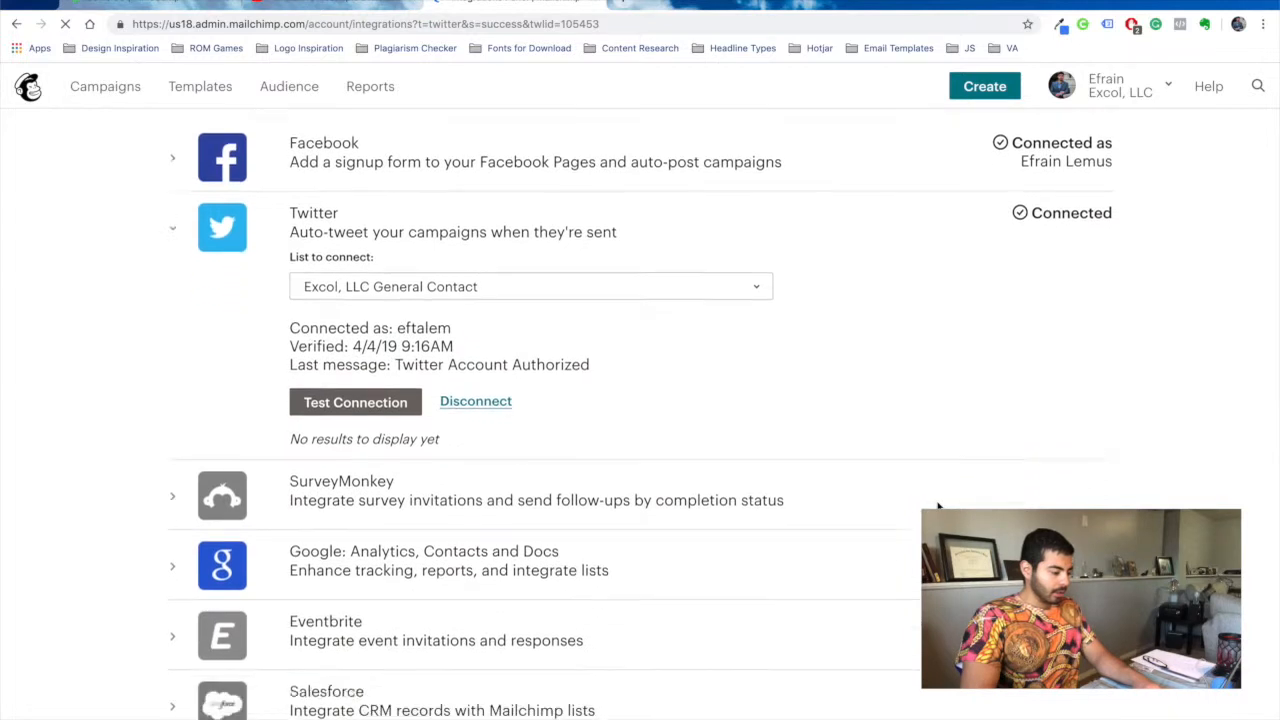
Scroll down and expand the verified Google: Analytics, Contacts and Docs integration details.
{"action": "scroll", "scroll_direction": "down", "scroll_amount": 3}
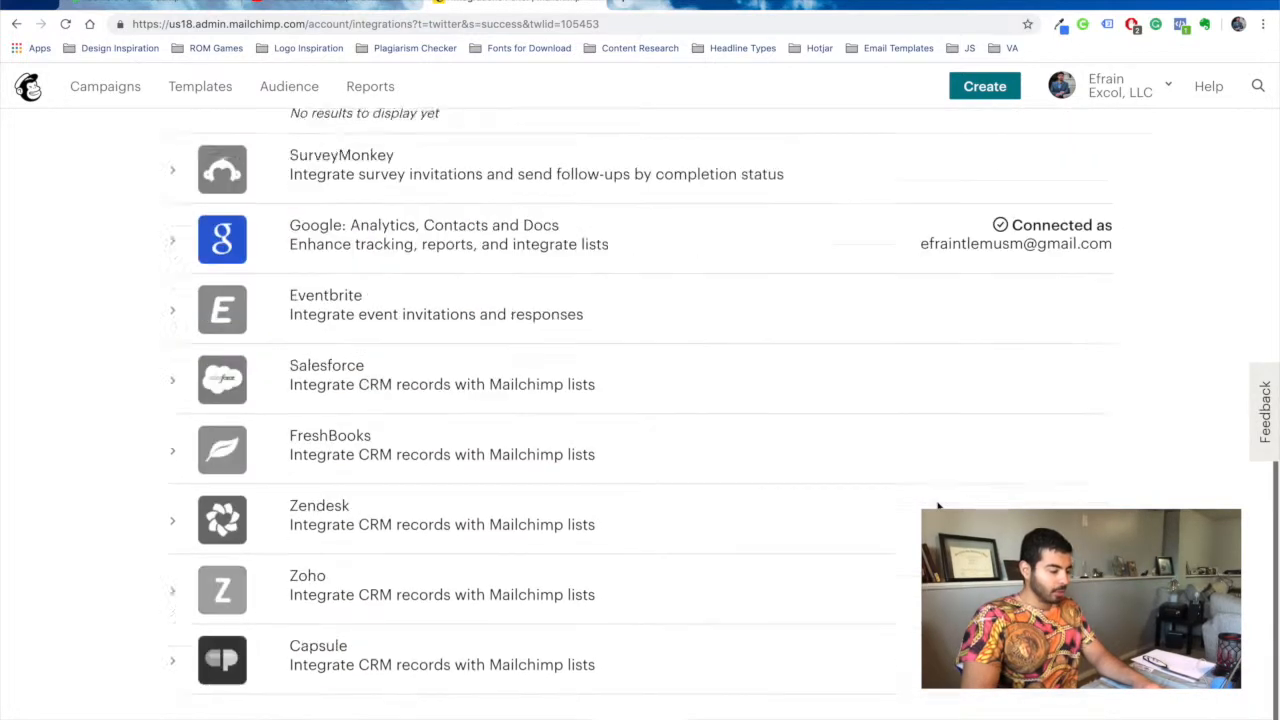
{"action": "scroll", "scroll_direction": "down", "scroll_amount": 3}
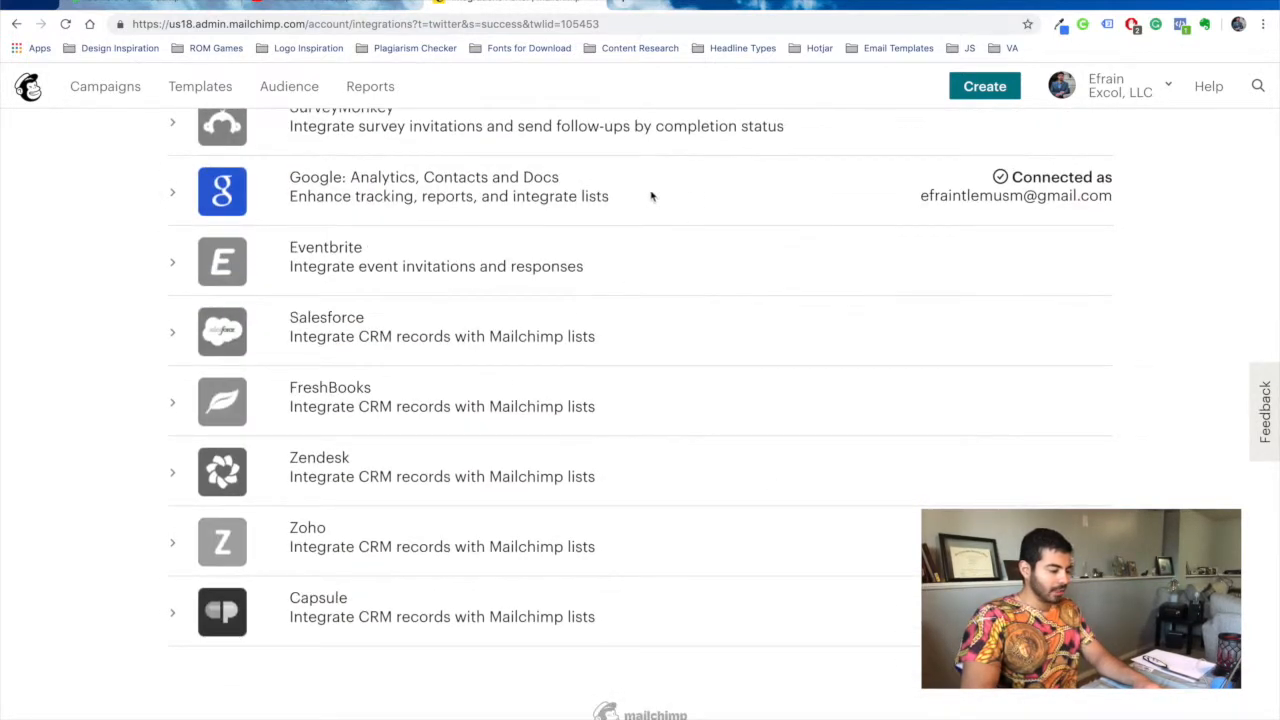
{"action": "left_click", "coordinate": [221, 191]}
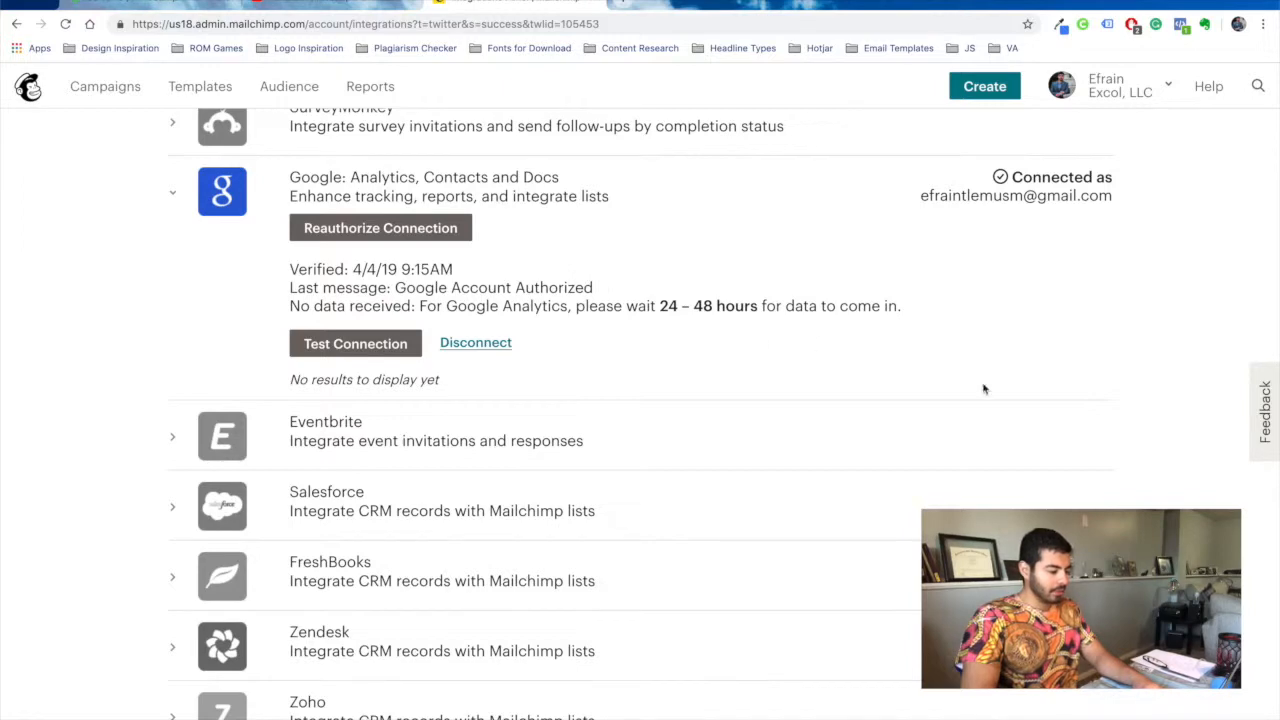